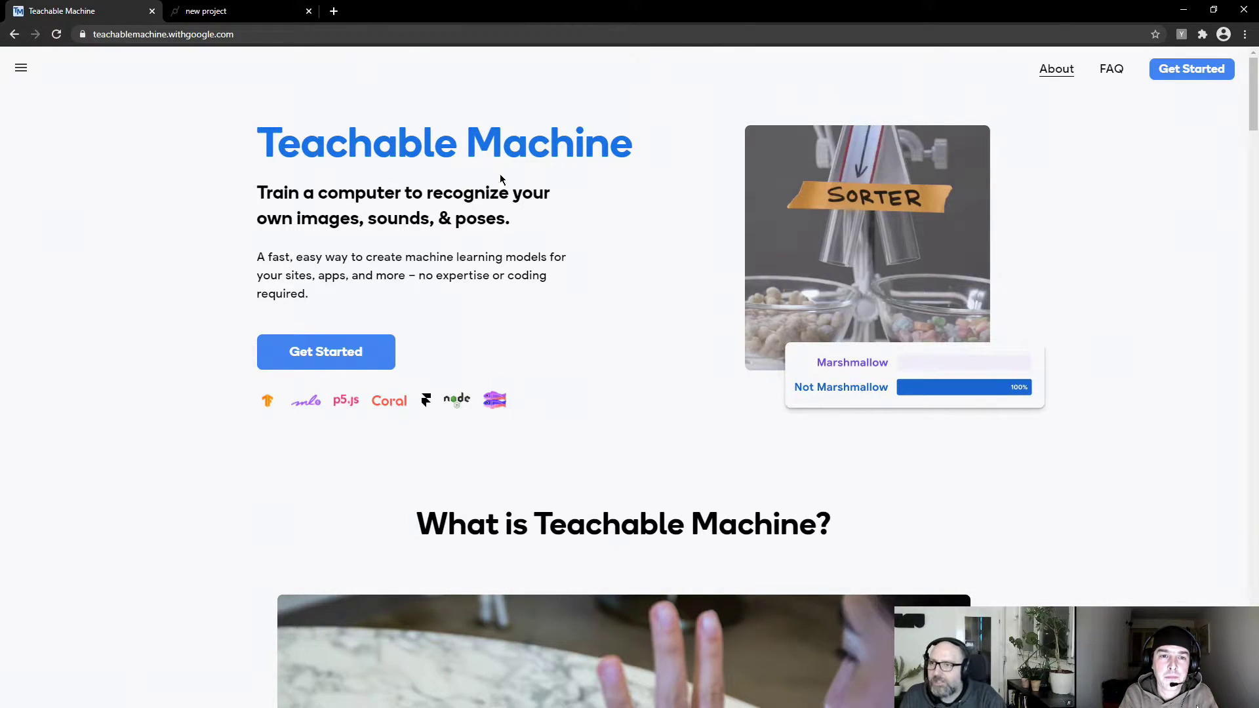
{"action": "mouse_move", "coordinate": [518, 358]}
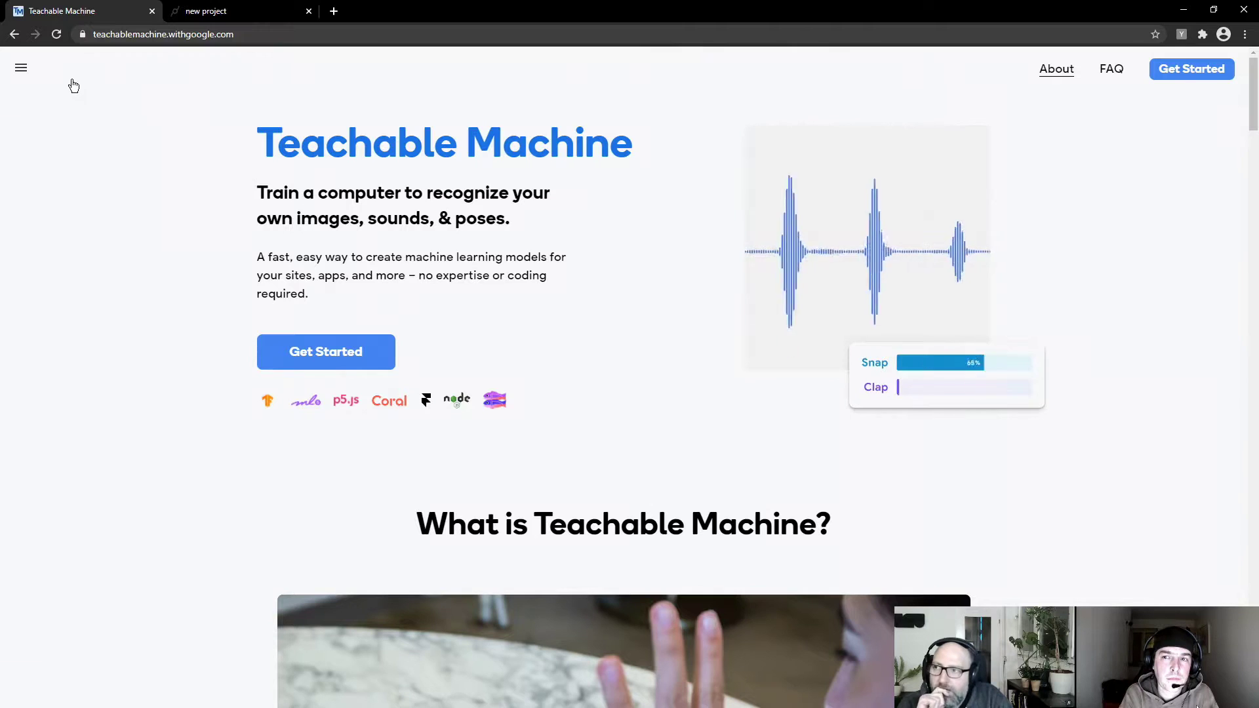
- Choose New Project from the Teachable Machine menu to see the Image, Audio and Pose options
{"action": "left_click", "coordinate": [21, 67]}
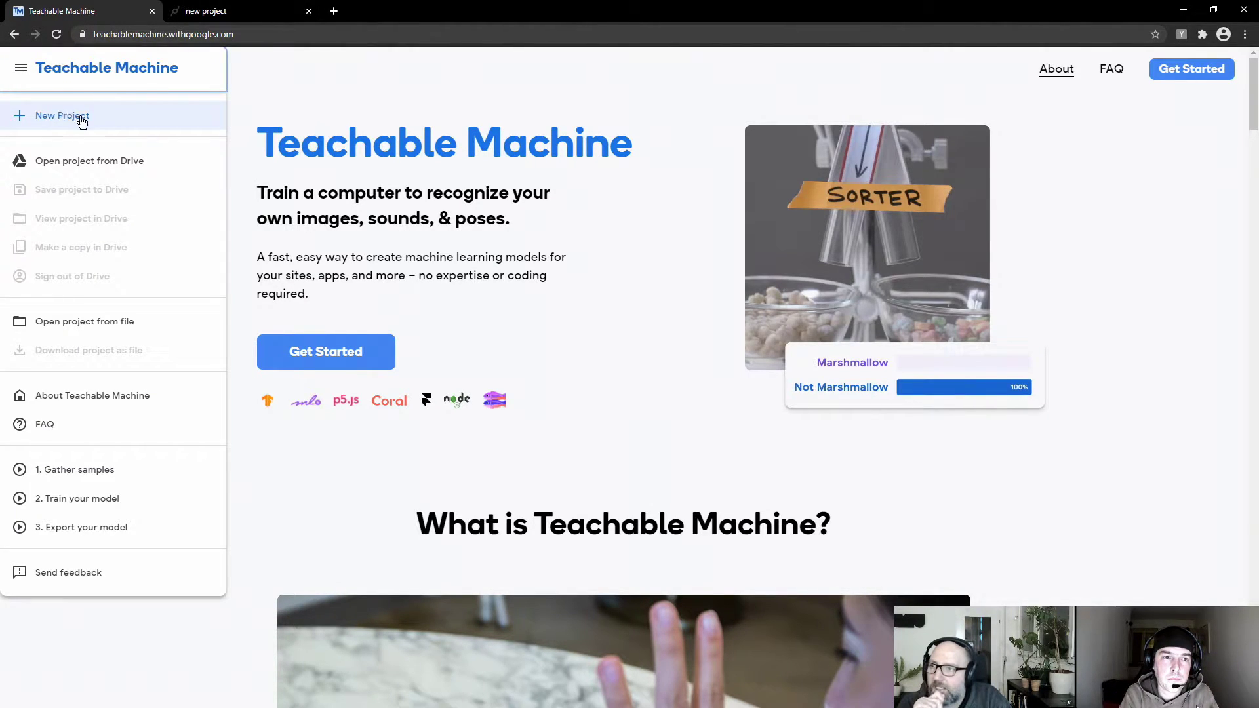
{"action": "left_click", "coordinate": [62, 115]}
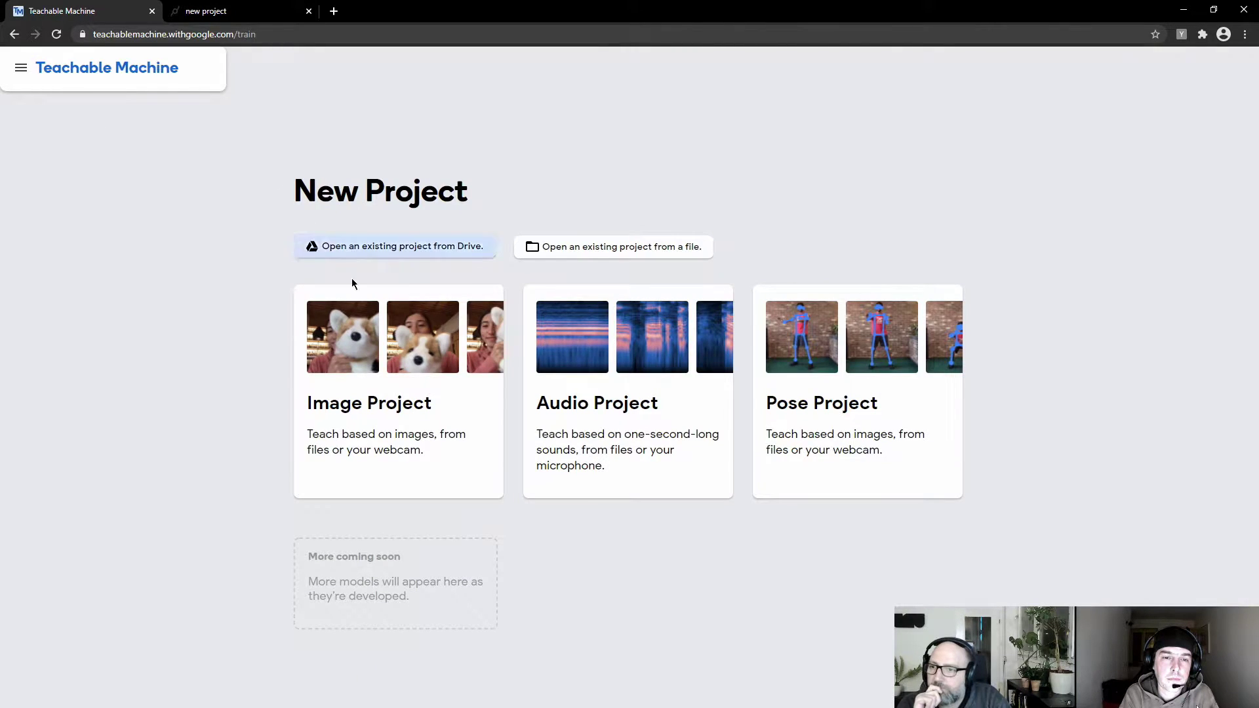
{"action": "mouse_move", "coordinate": [440, 410]}
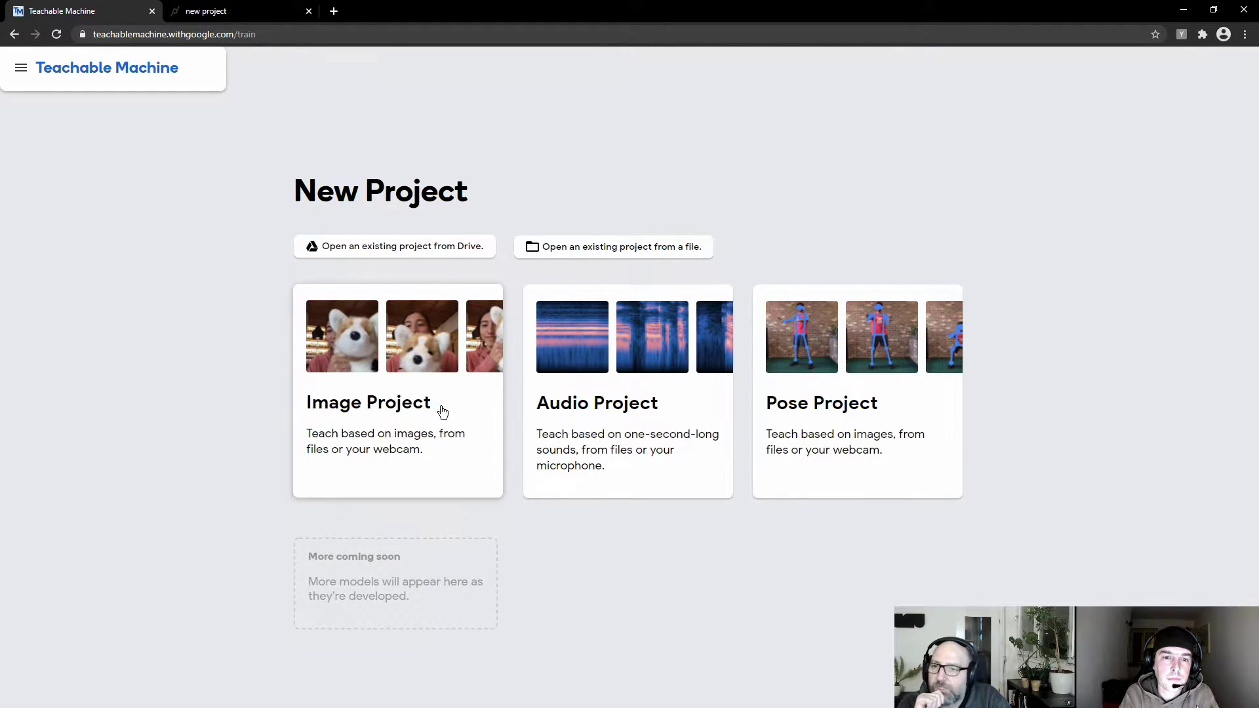
{"action": "mouse_move", "coordinate": [643, 420]}
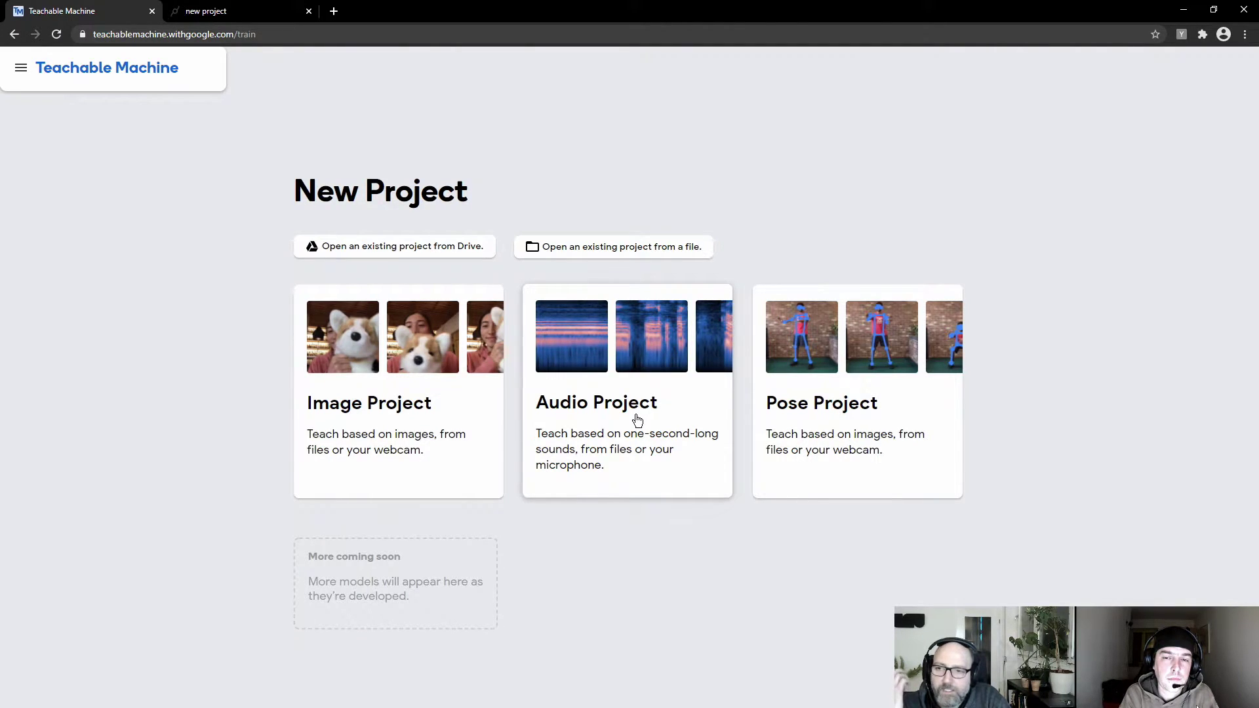
{"action": "mouse_move", "coordinate": [617, 415]}
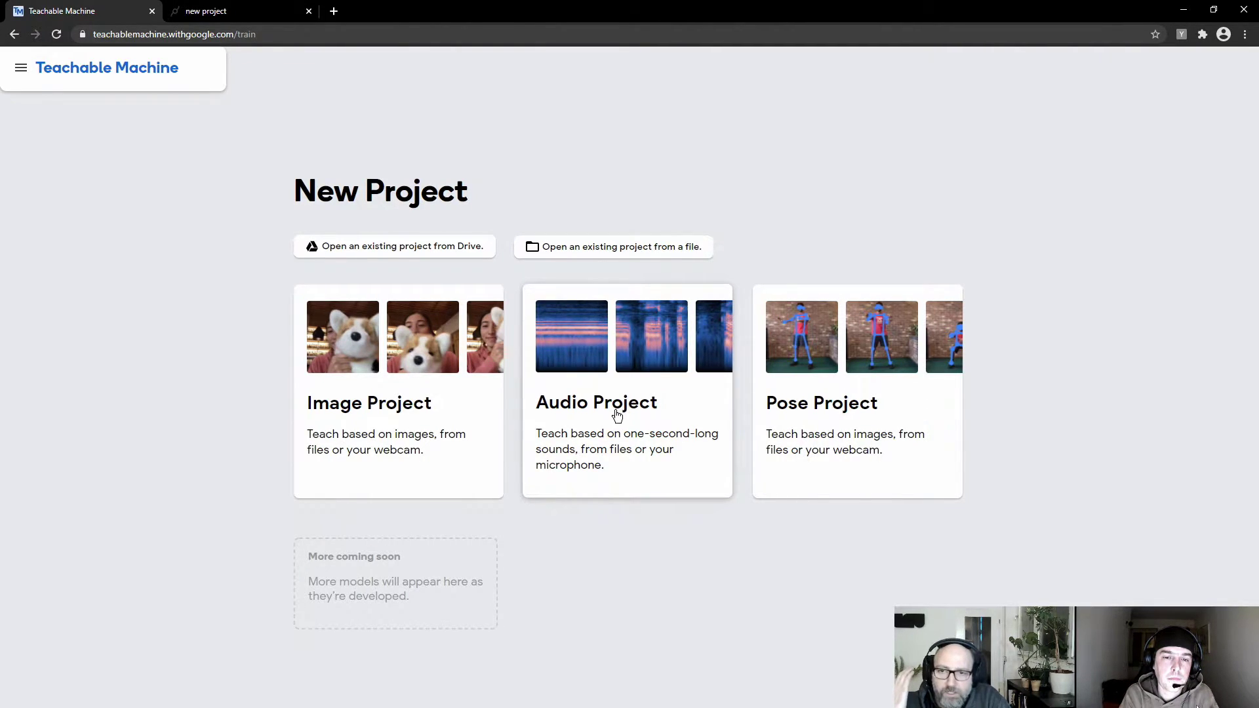
{"action": "mouse_move", "coordinate": [834, 412]}
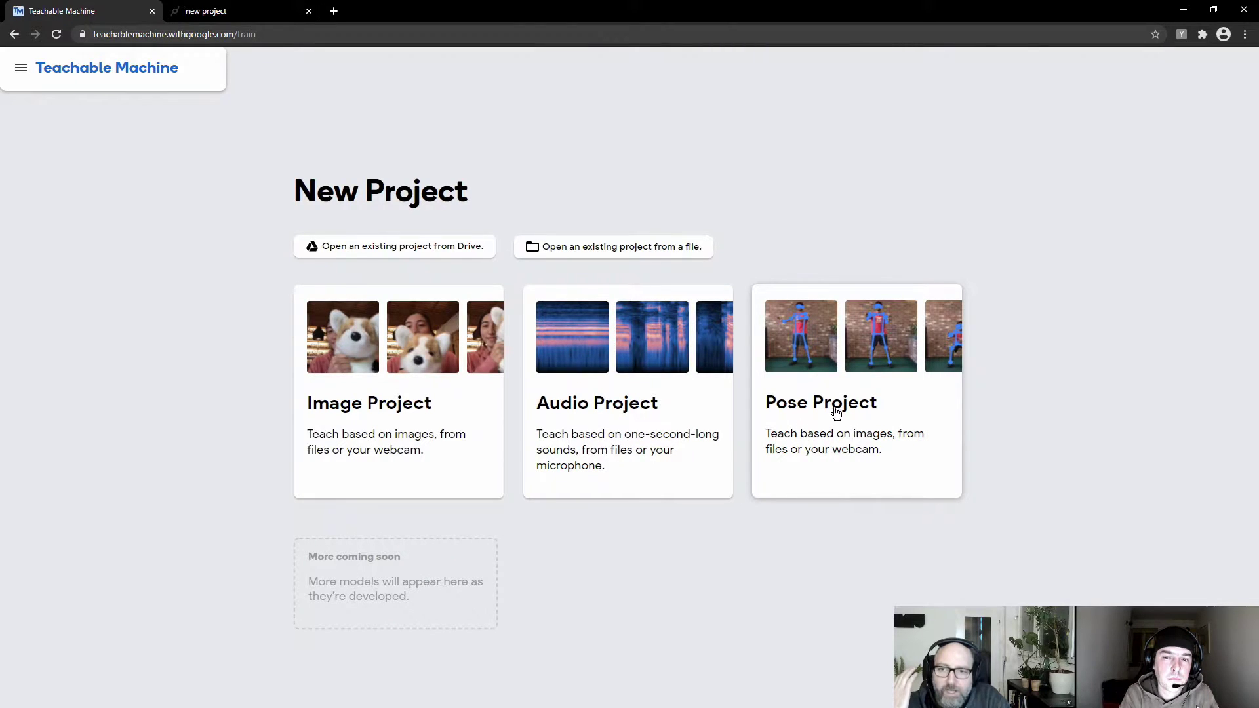
{"action": "mouse_move", "coordinate": [945, 371]}
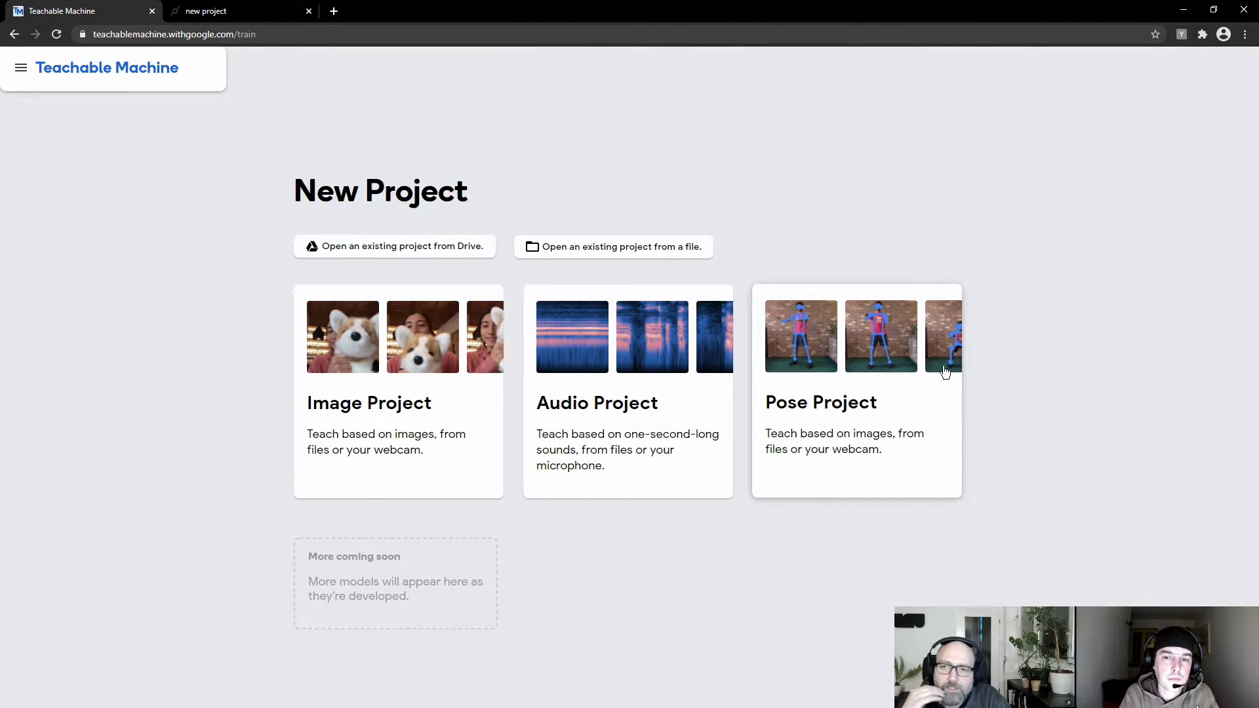
{"action": "mouse_move", "coordinate": [408, 383]}
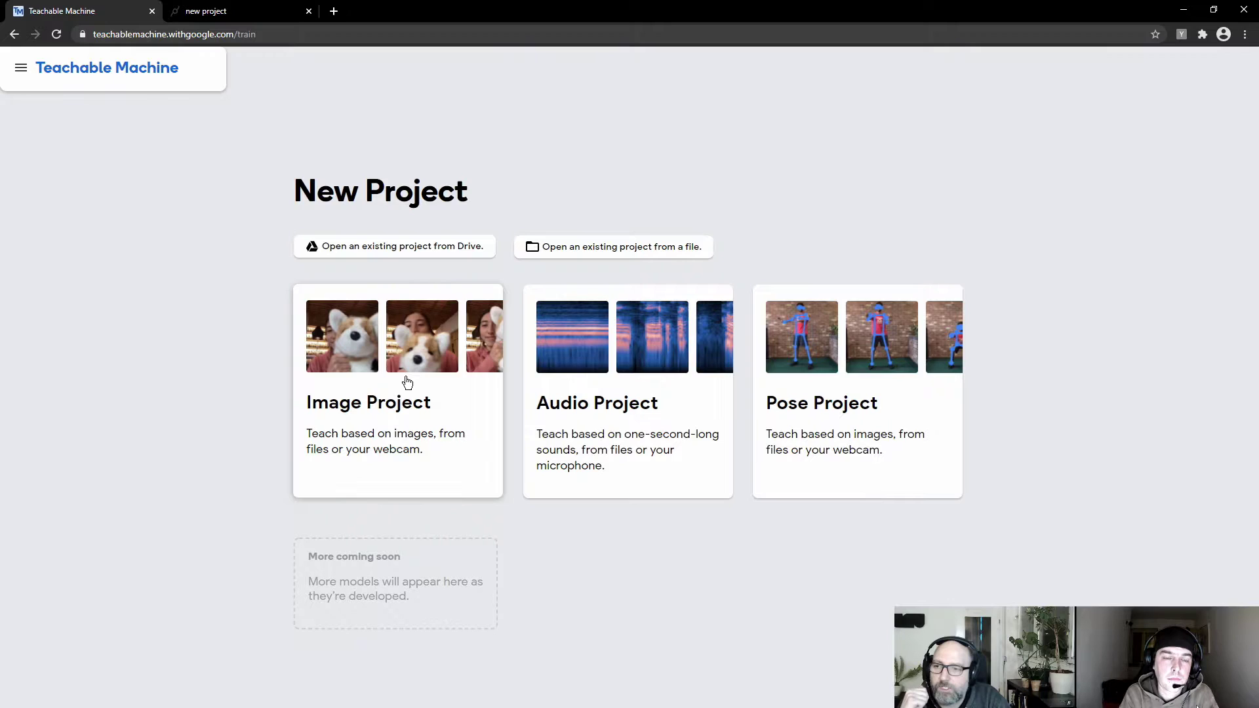
{"action": "mouse_move", "coordinate": [455, 401]}
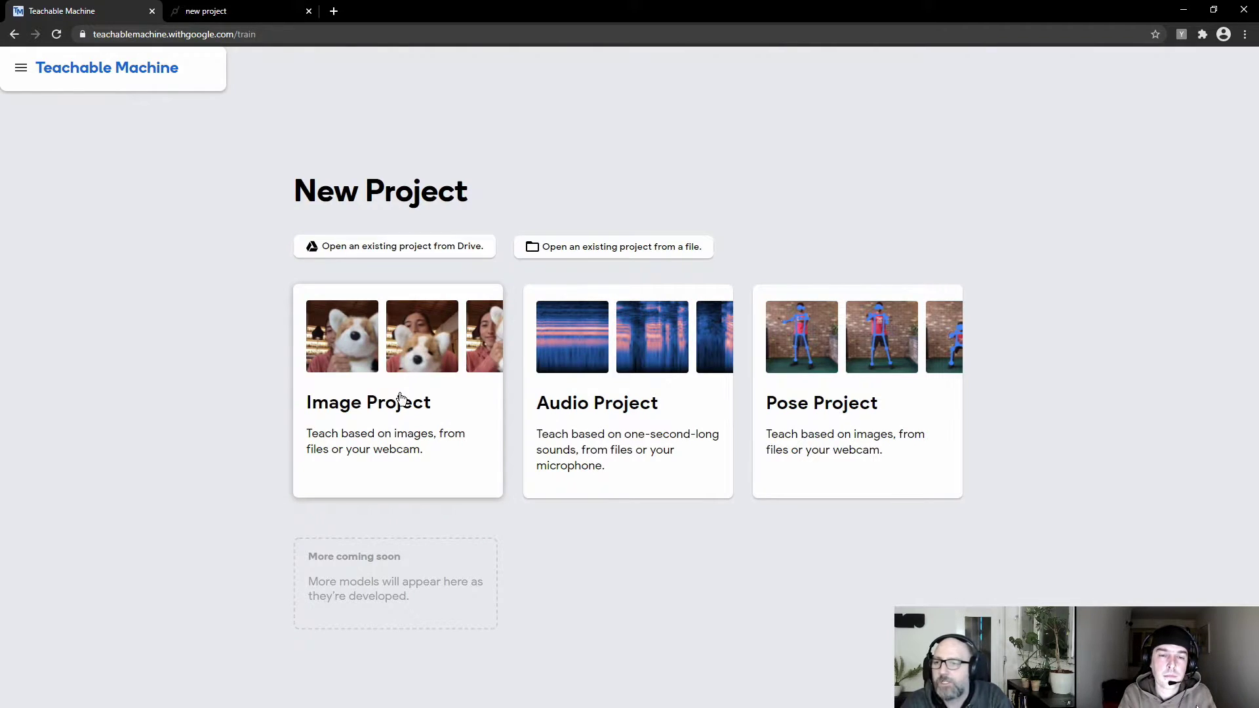
{"action": "mouse_move", "coordinate": [387, 405]}
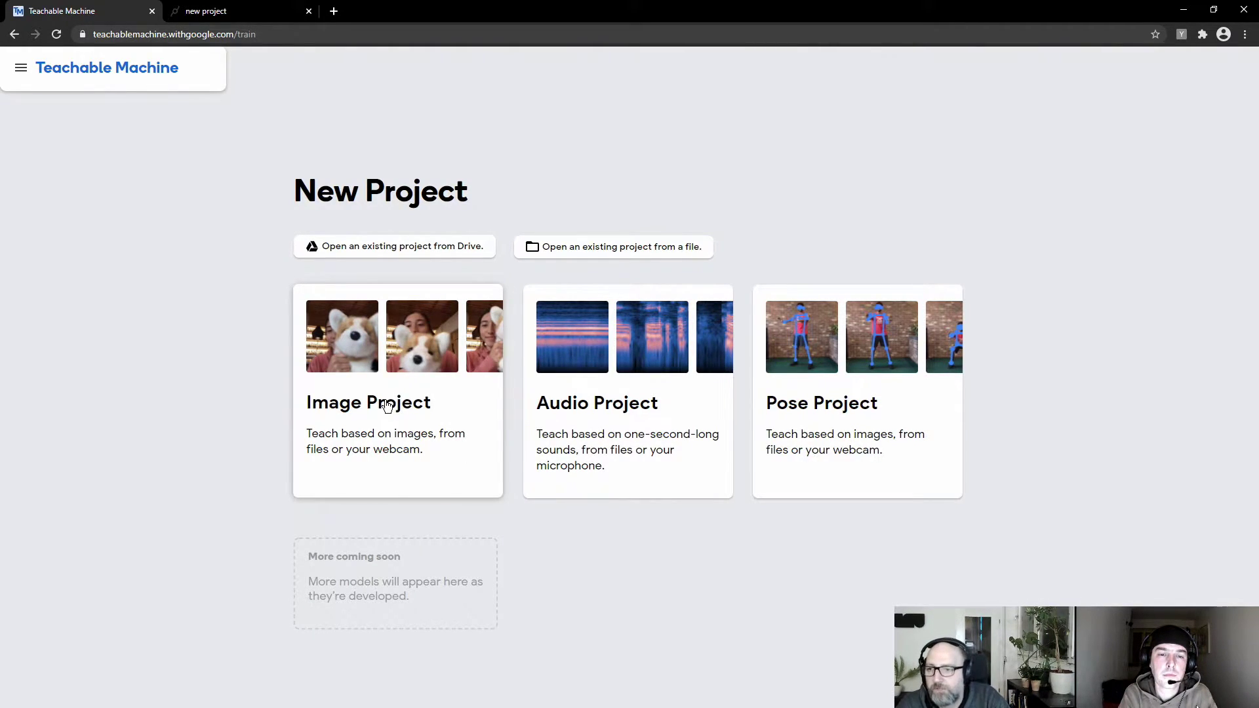
- Create an Image Project and rename Class 1 to 'without mask'
{"action": "left_click", "coordinate": [369, 402]}
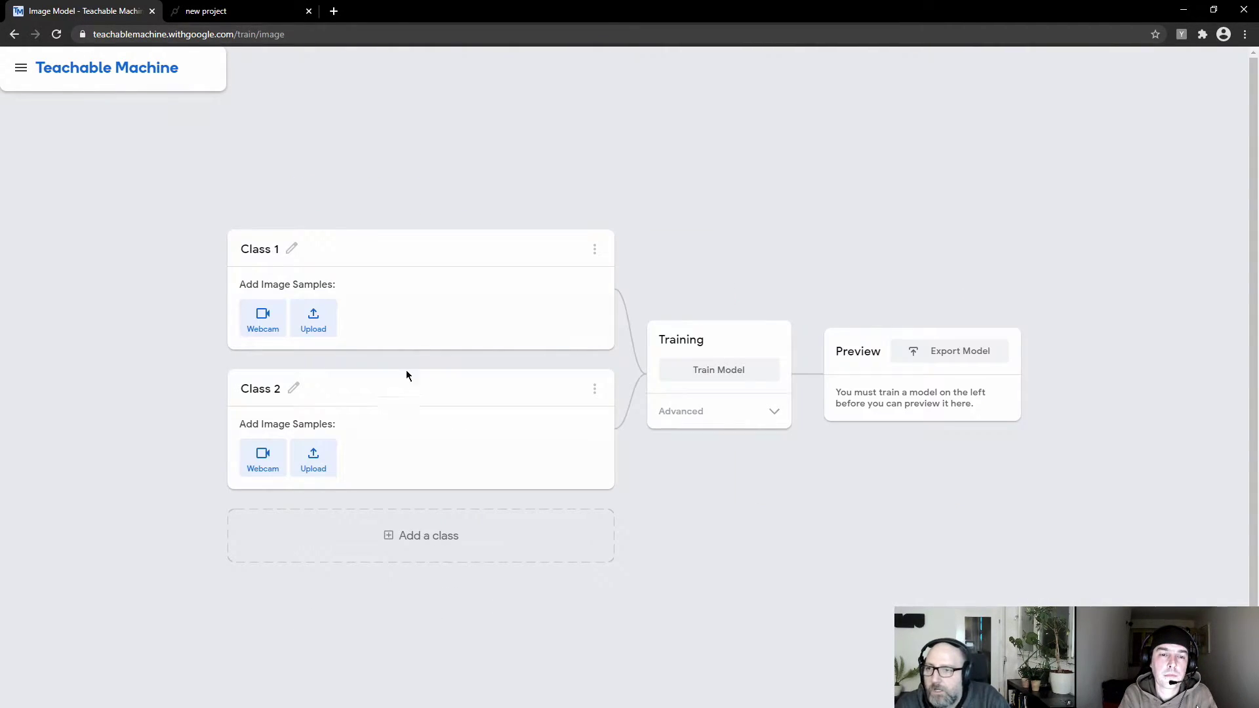
{"action": "mouse_move", "coordinate": [284, 186]}
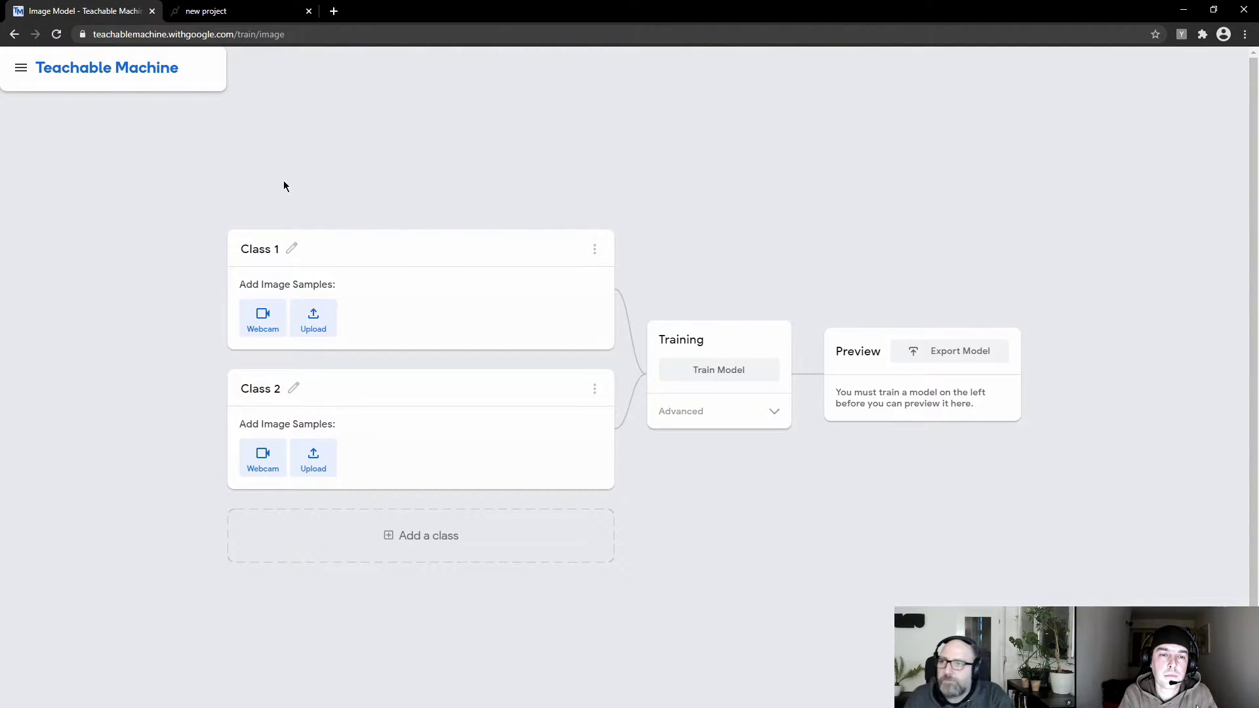
{"action": "mouse_move", "coordinate": [356, 286]}
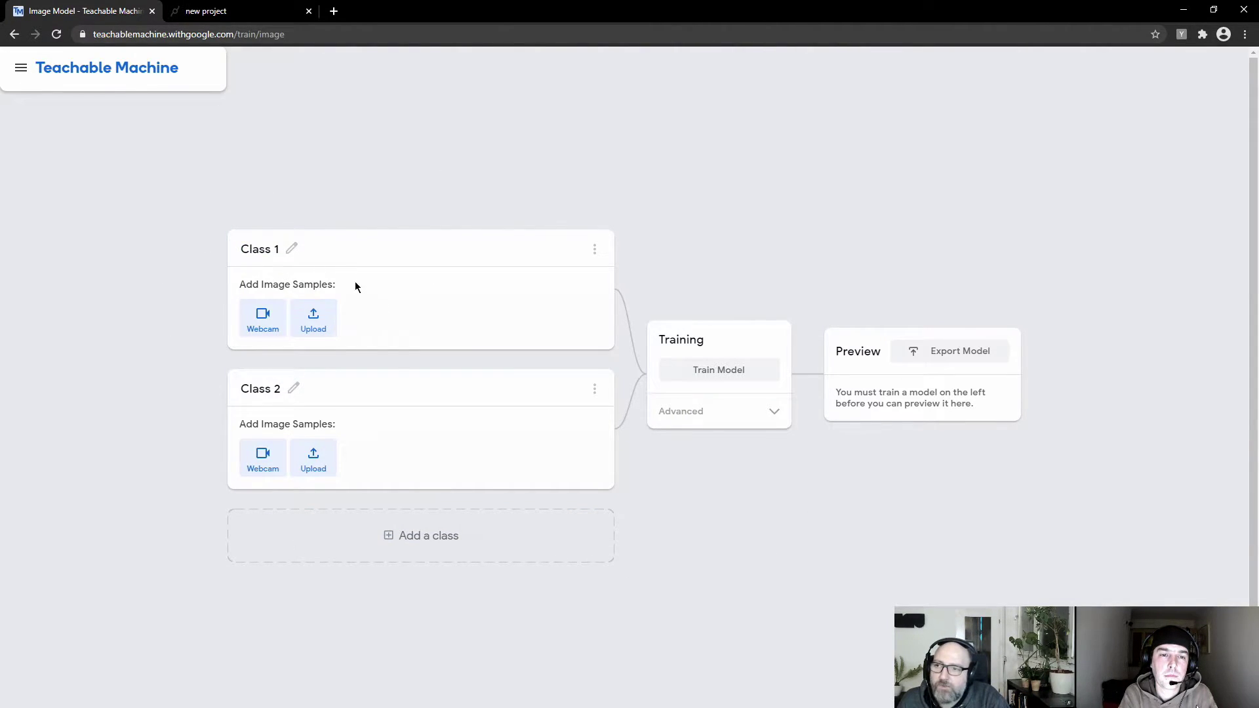
{"action": "mouse_move", "coordinate": [347, 312]}
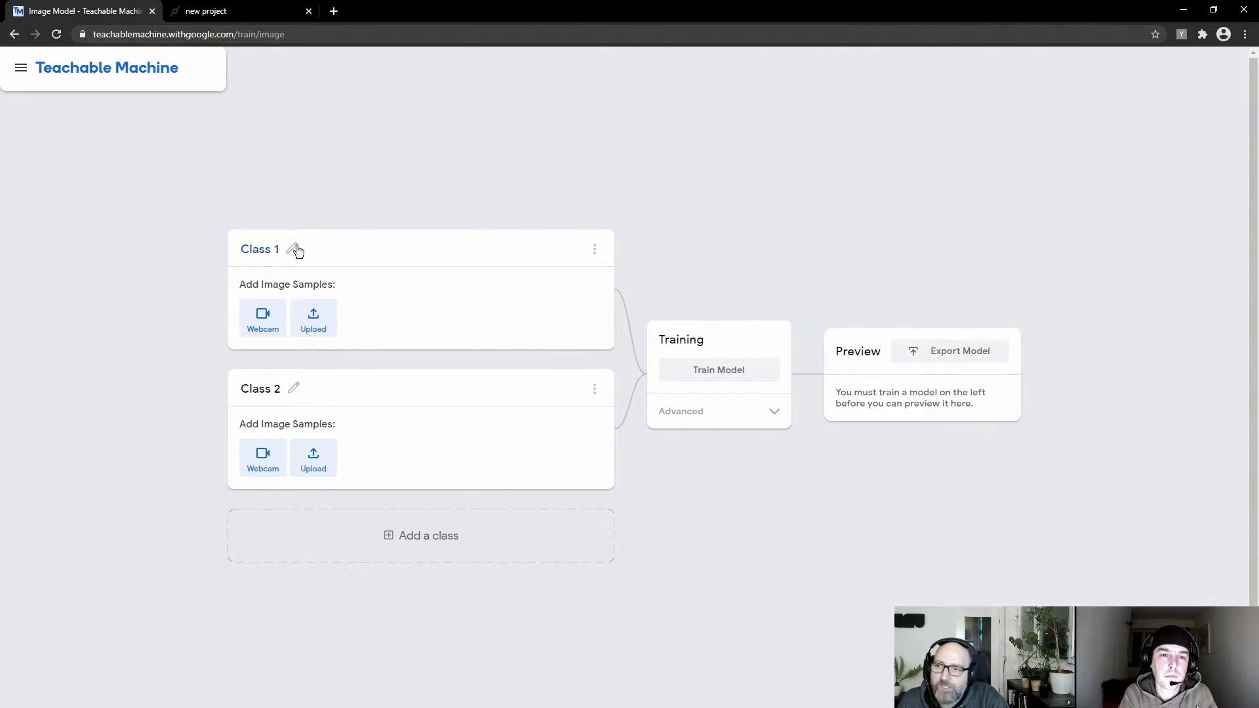
{"action": "left_click", "coordinate": [294, 250]}
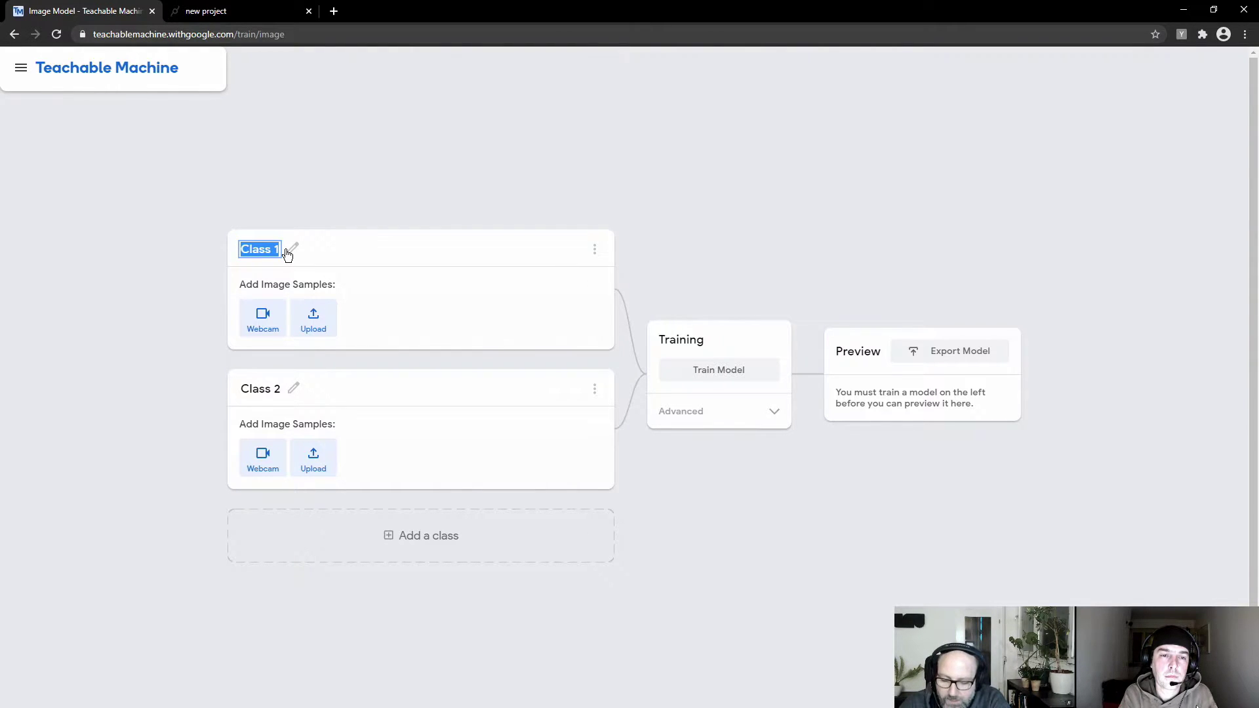
{"action": "type", "text": "with"}
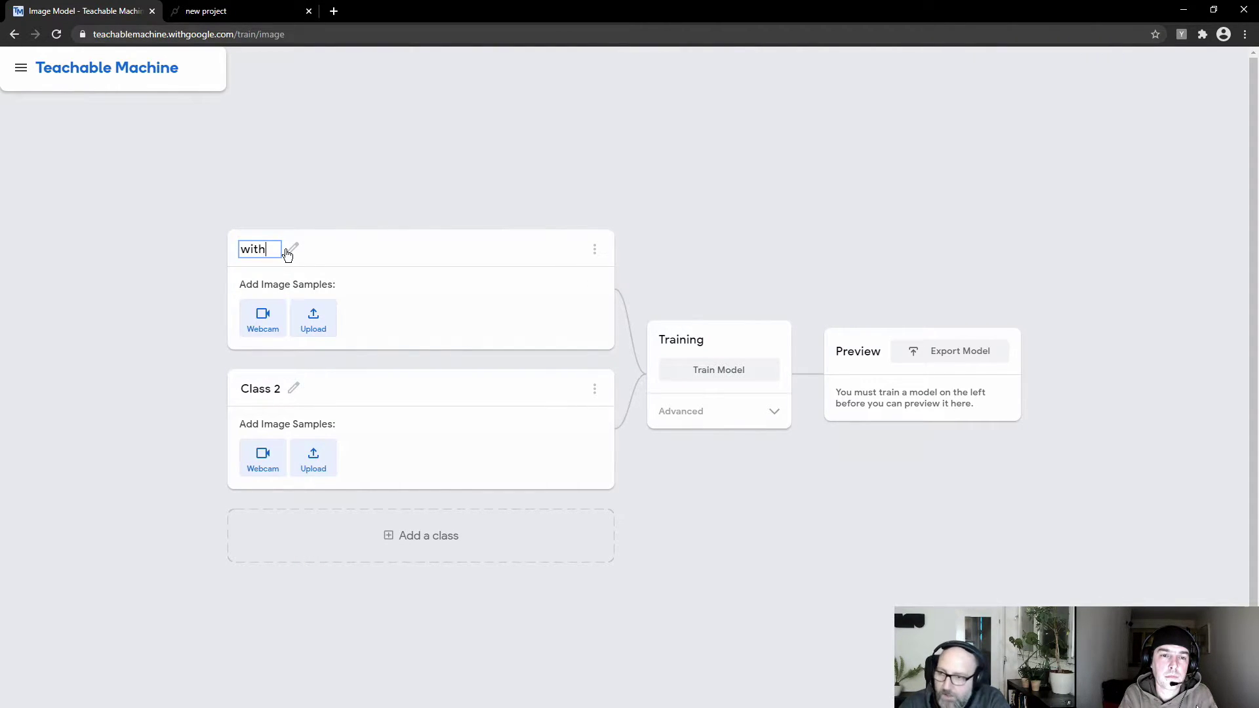
{"action": "type", "text": "out mask"}
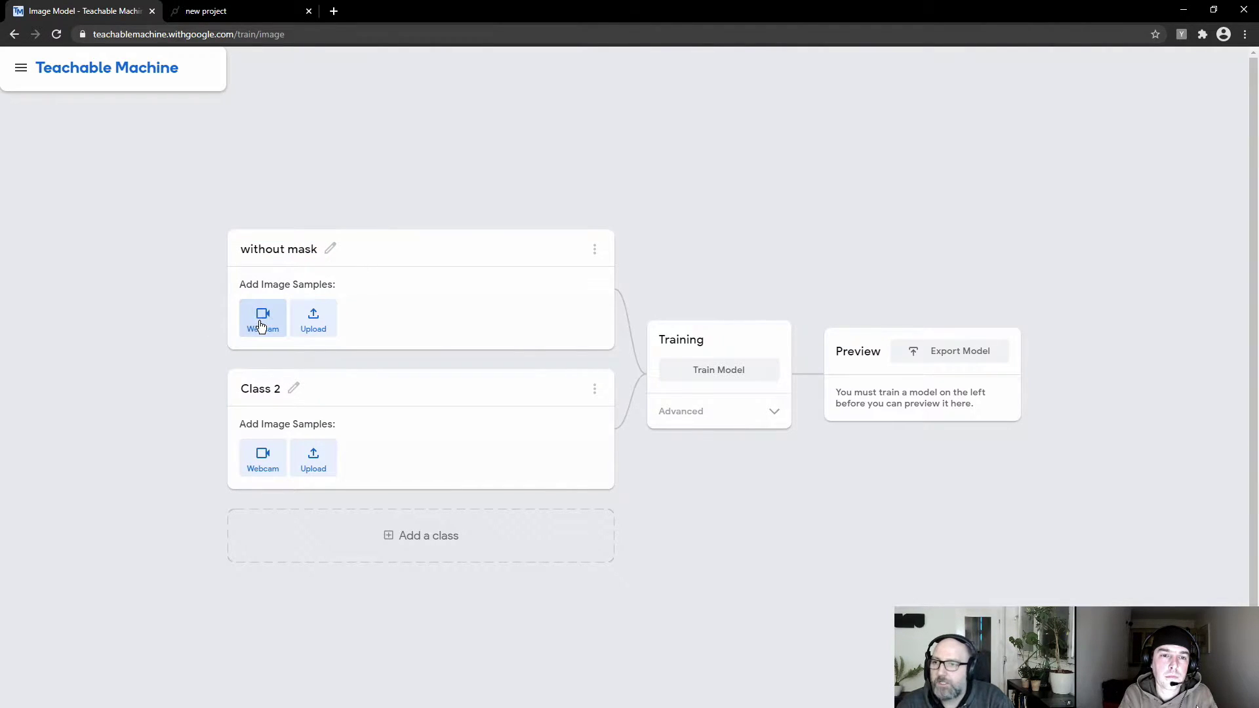
- Turn on the webcam and record 205 unmasked face samples for 'without mask'
{"action": "left_click", "coordinate": [262, 317]}
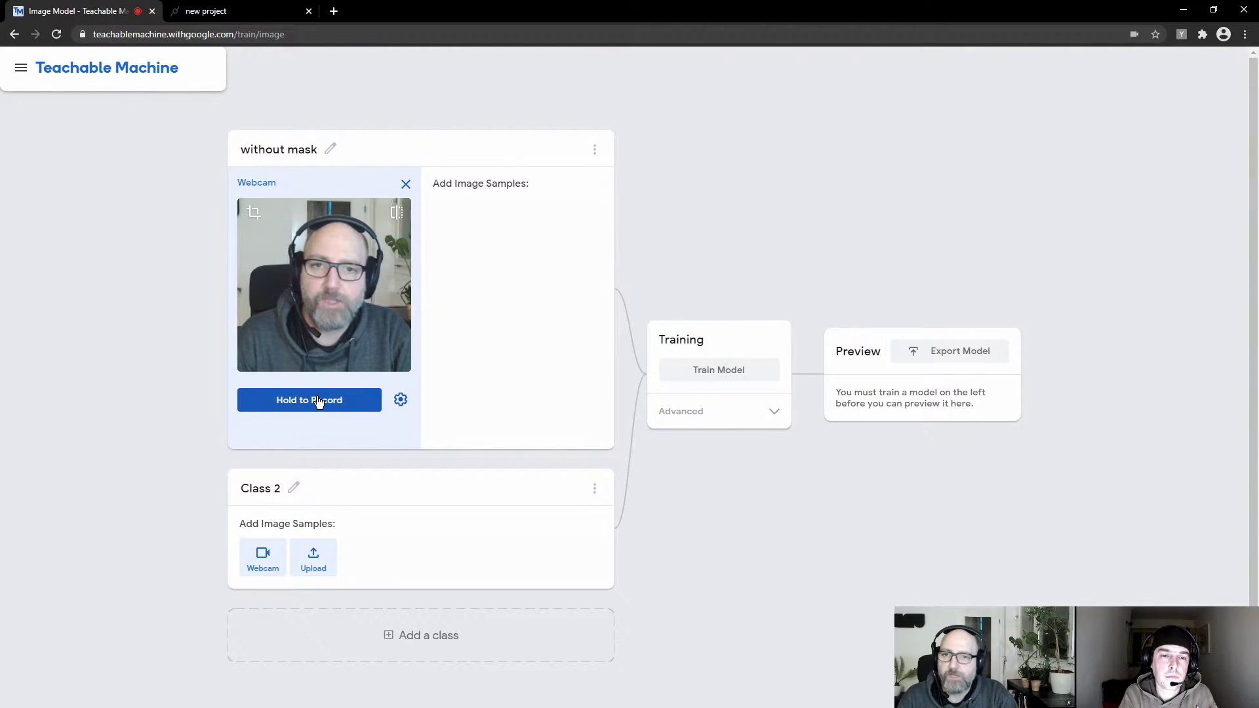
{"action": "left_click", "coordinate": [309, 400]}
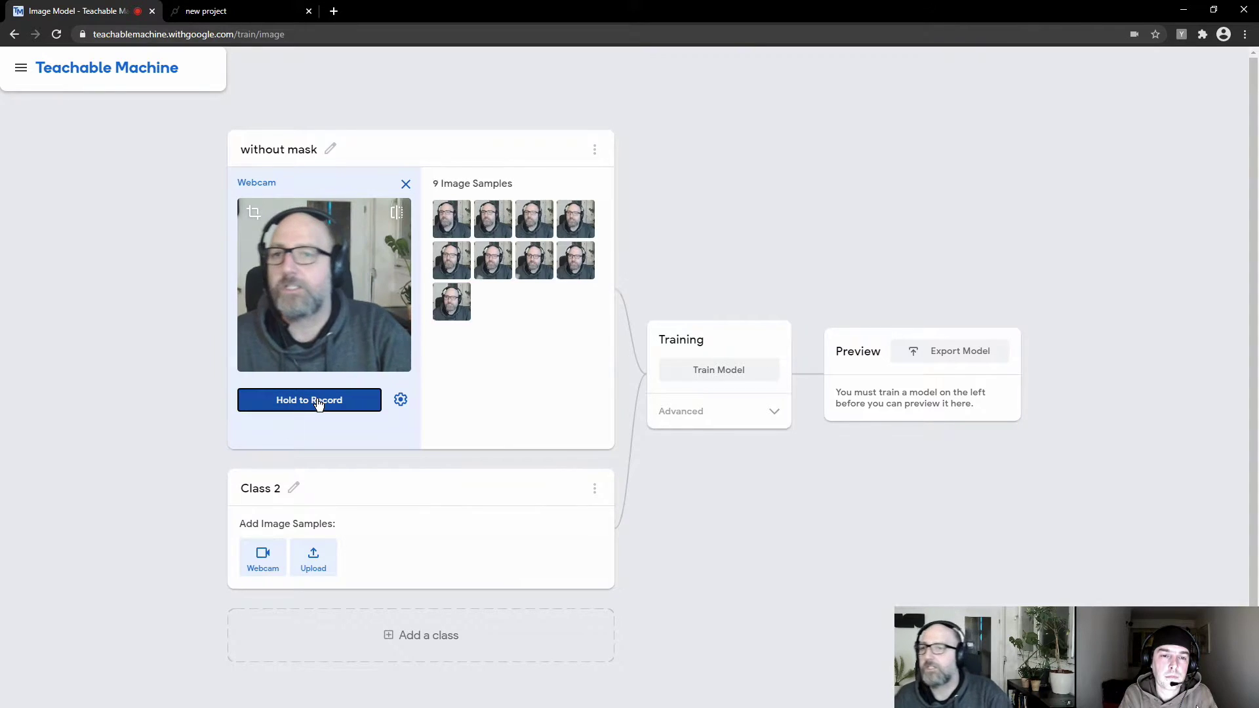
{"action": "left_click", "coordinate": [308, 400]}
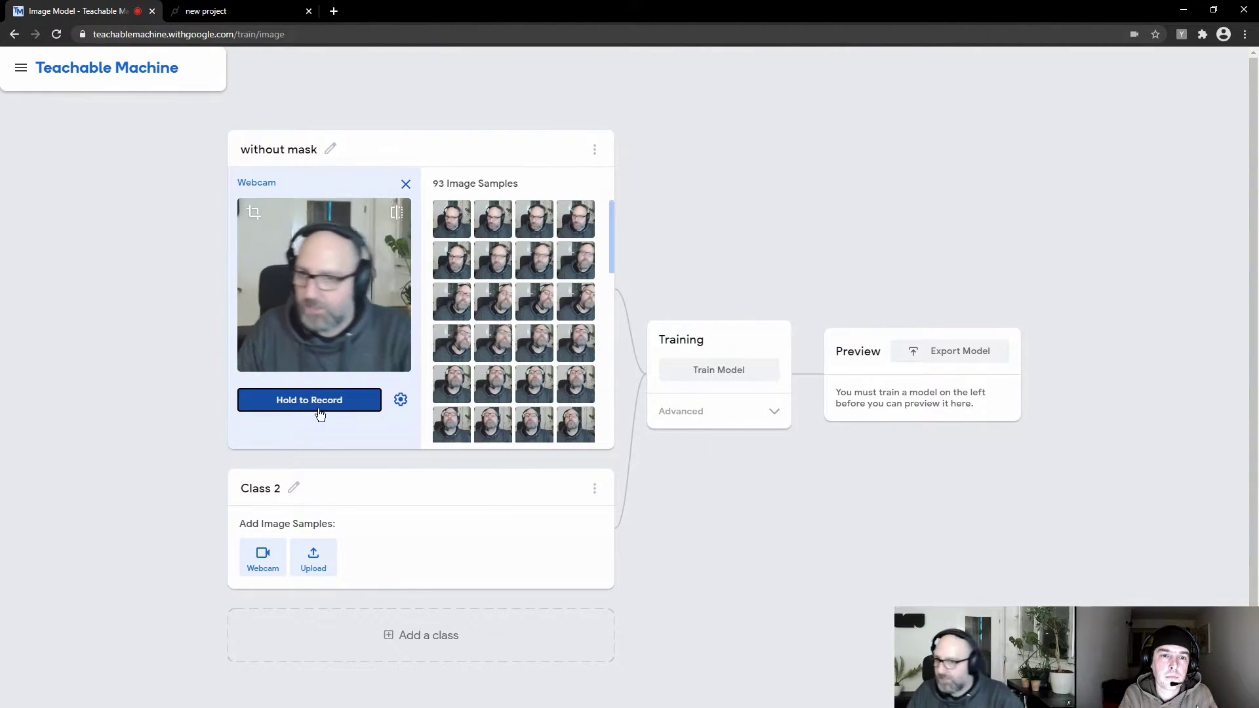
{"action": "left_click", "coordinate": [308, 400]}
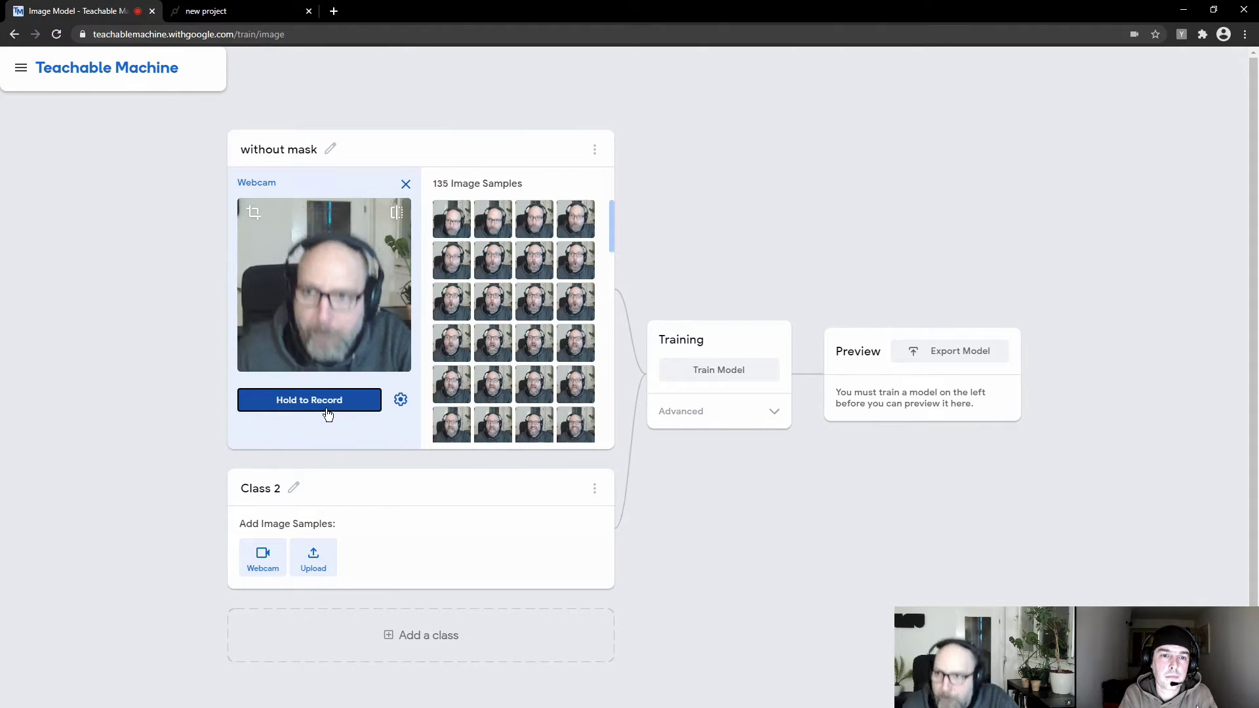
{"action": "left_click", "coordinate": [308, 400]}
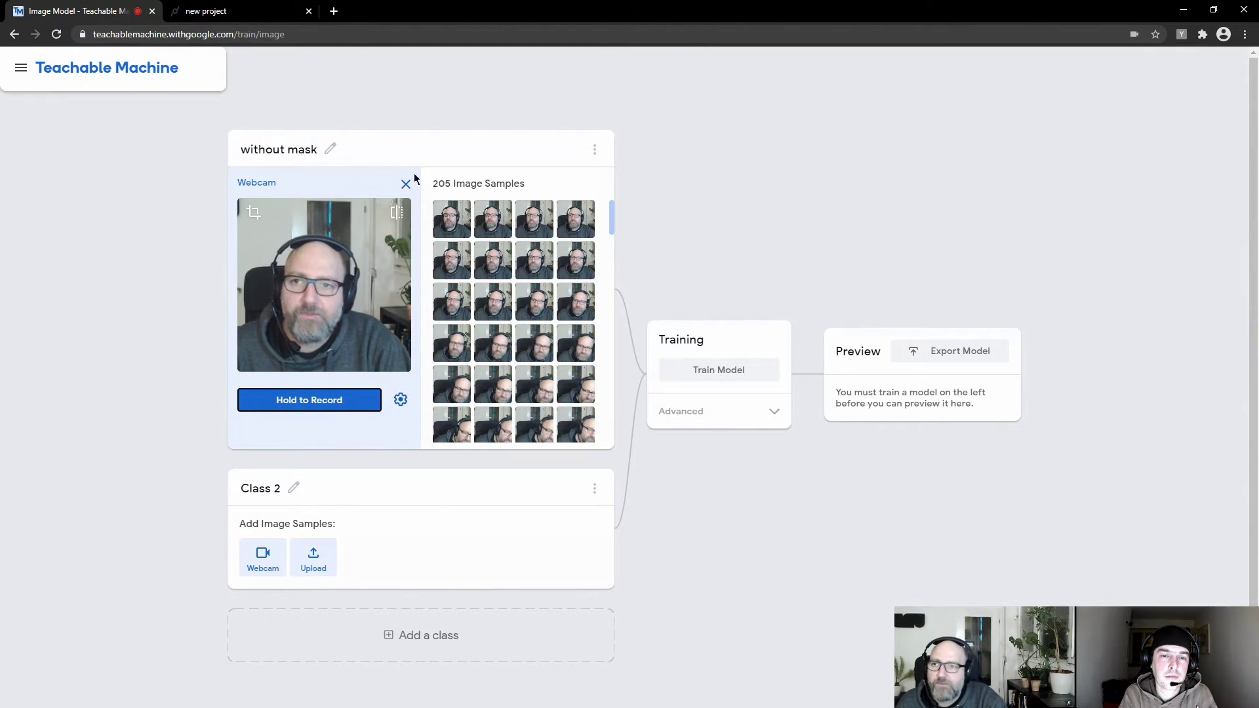
{"action": "mouse_move", "coordinate": [501, 204]}
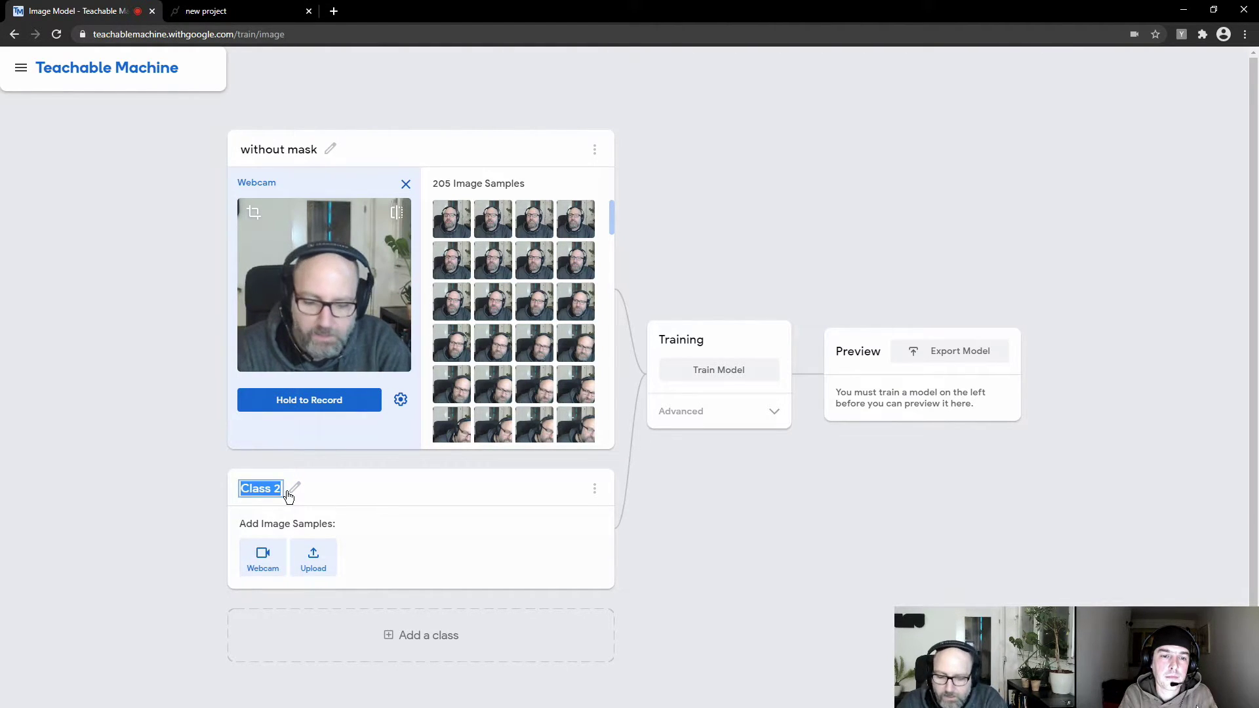
- Name the second class 'with mask' and record 163 masked-face webcam samples
{"action": "type", "text": "with mask"}
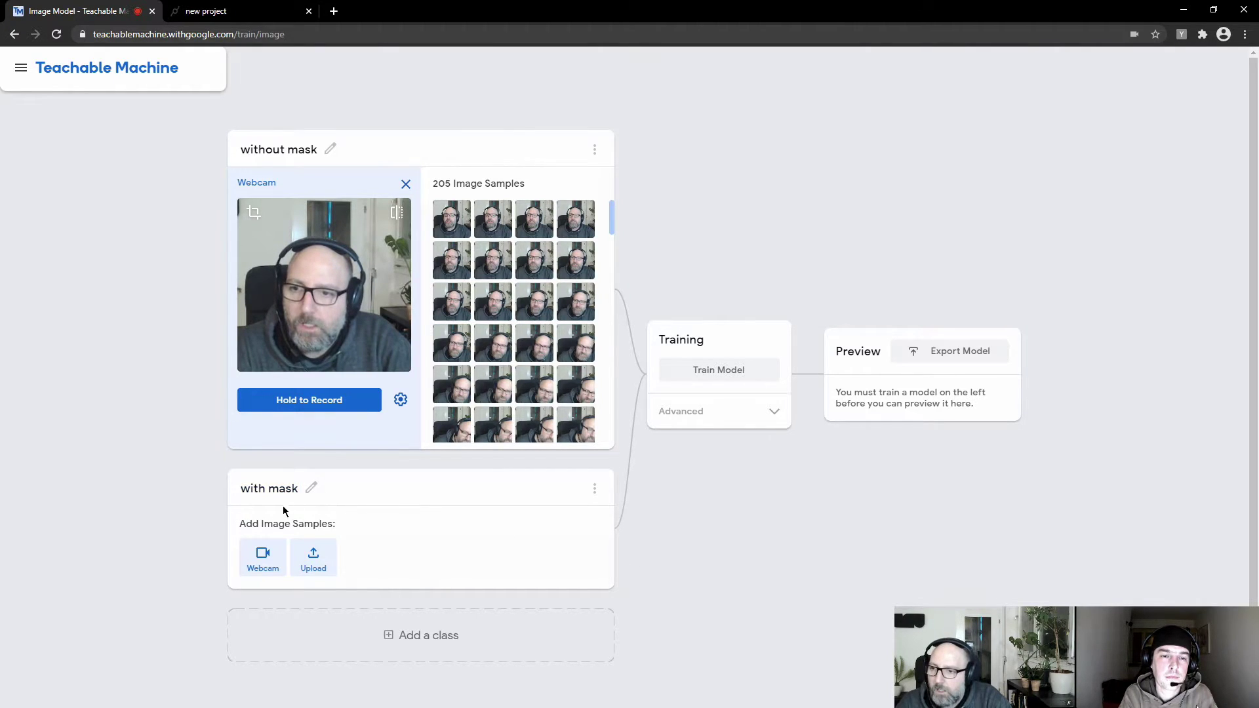
{"action": "left_click", "coordinate": [262, 557]}
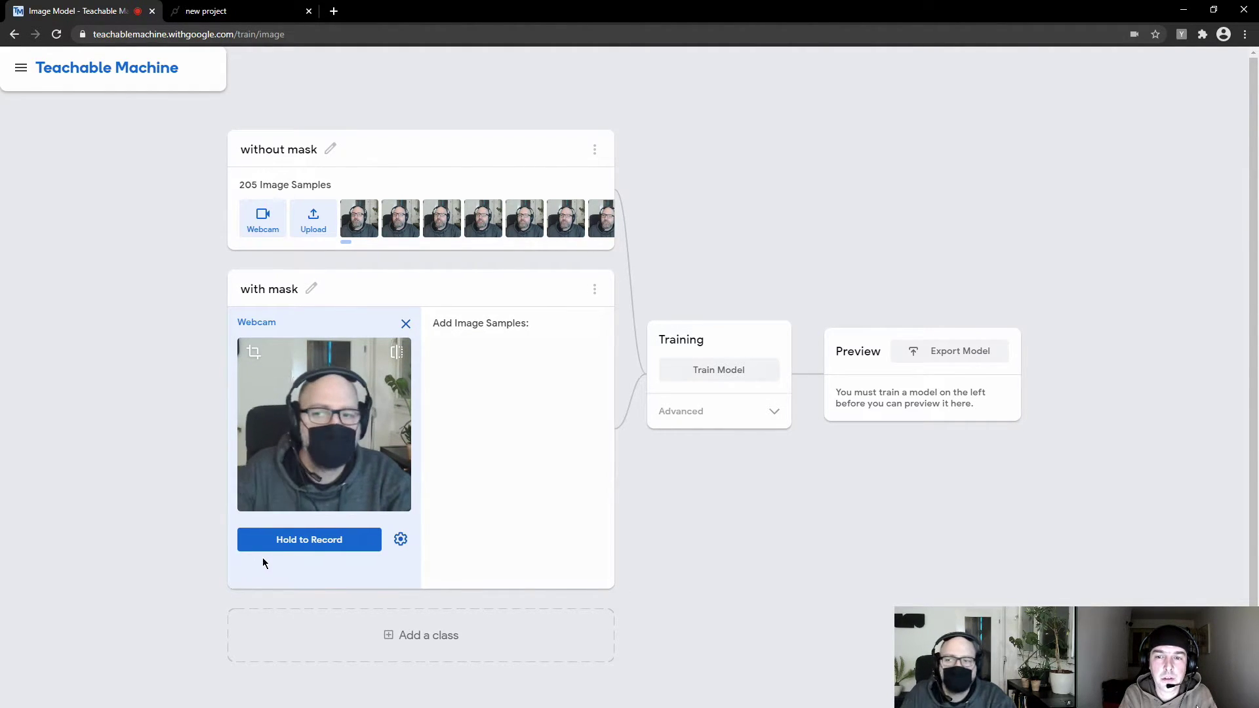
{"action": "left_click", "coordinate": [308, 540]}
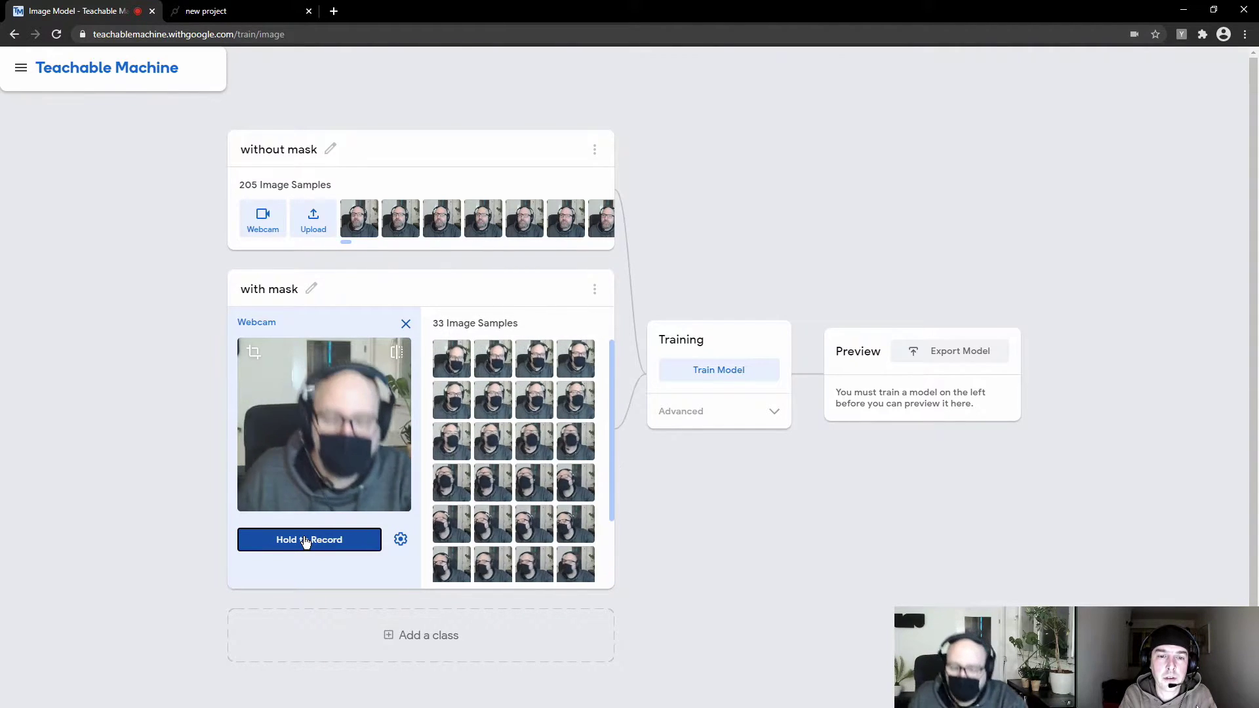
{"action": "left_click", "coordinate": [309, 540]}
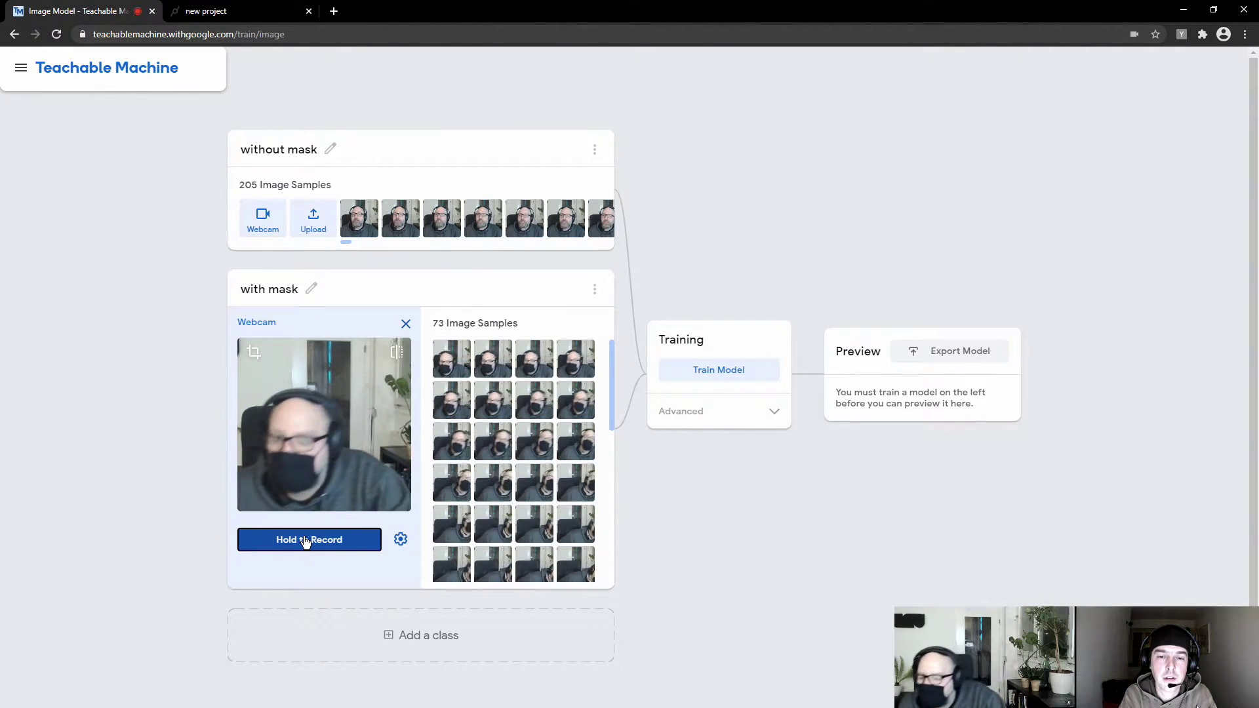
{"action": "left_click", "coordinate": [309, 540]}
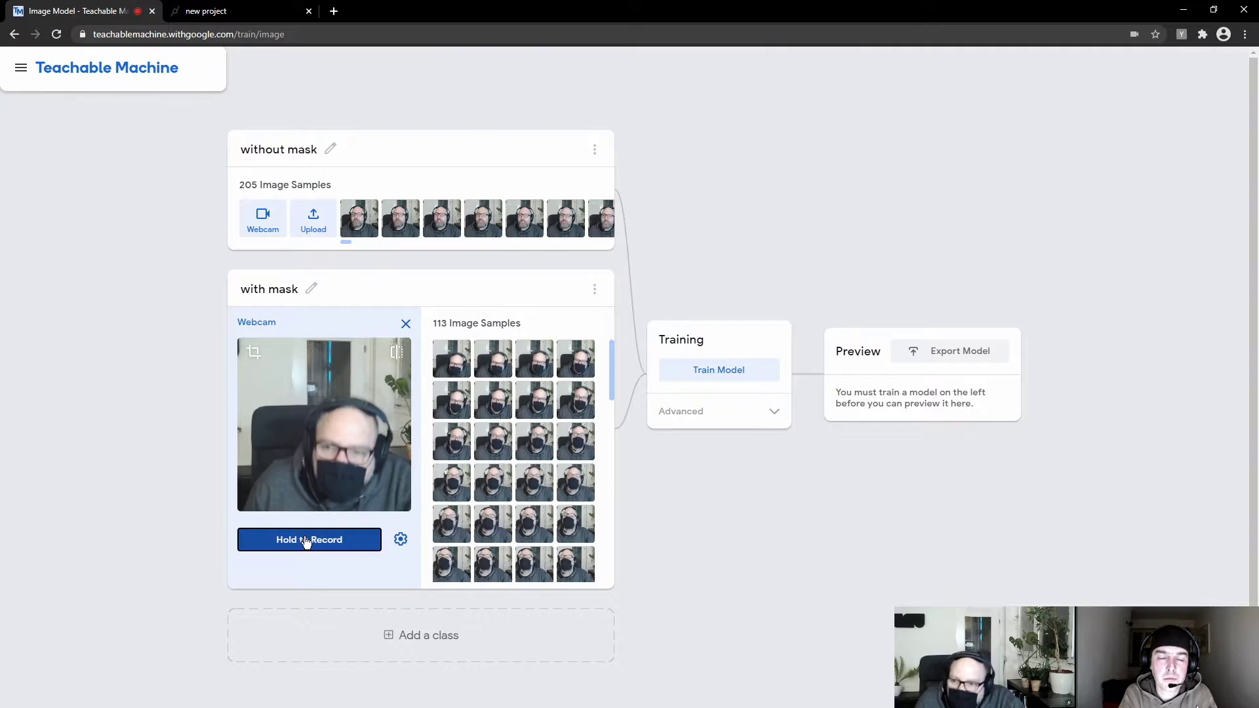
{"action": "left_click", "coordinate": [309, 540]}
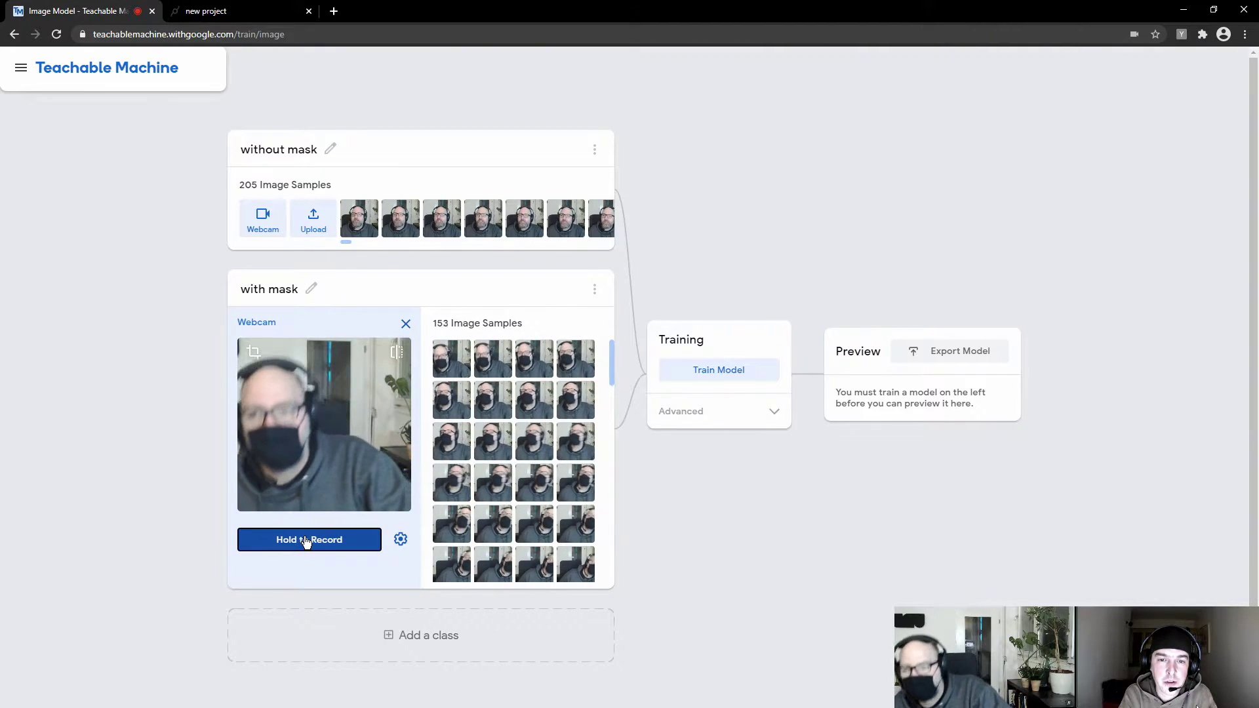
{"action": "left_click", "coordinate": [309, 540]}
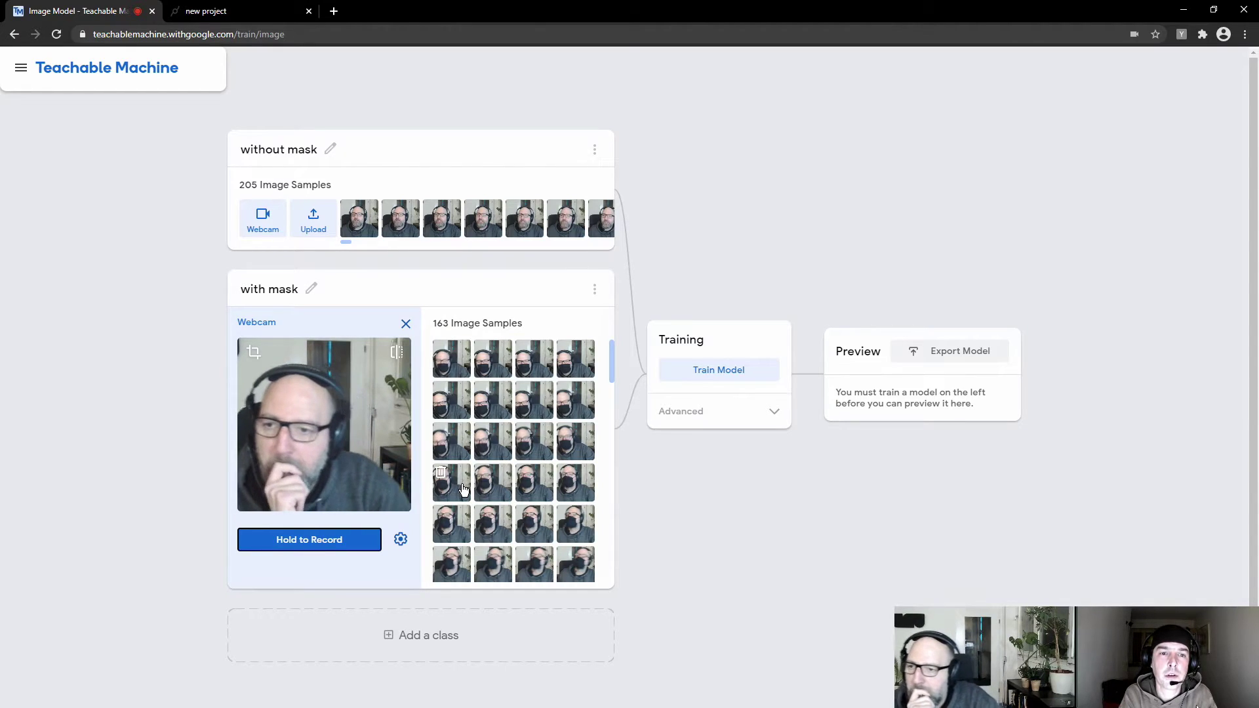
{"action": "mouse_move", "coordinate": [500, 488]}
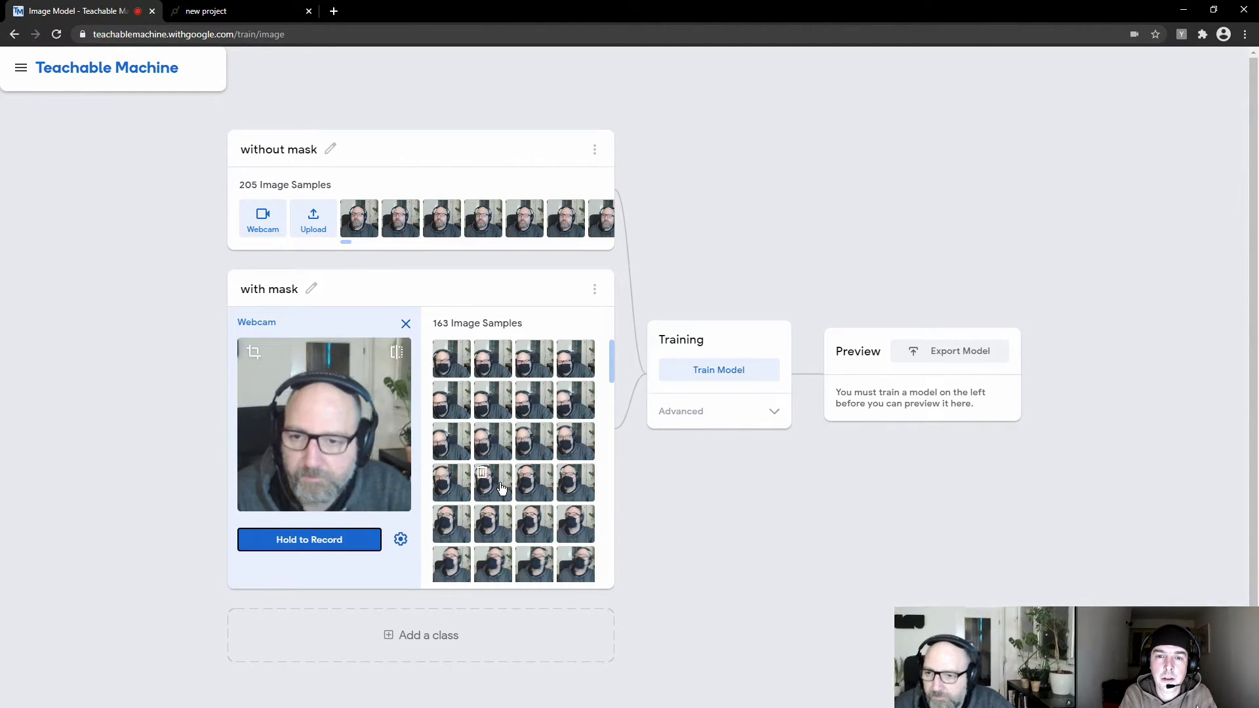
- Start training the model on the 'without mask' and 'with mask' classes
{"action": "left_click", "coordinate": [718, 369]}
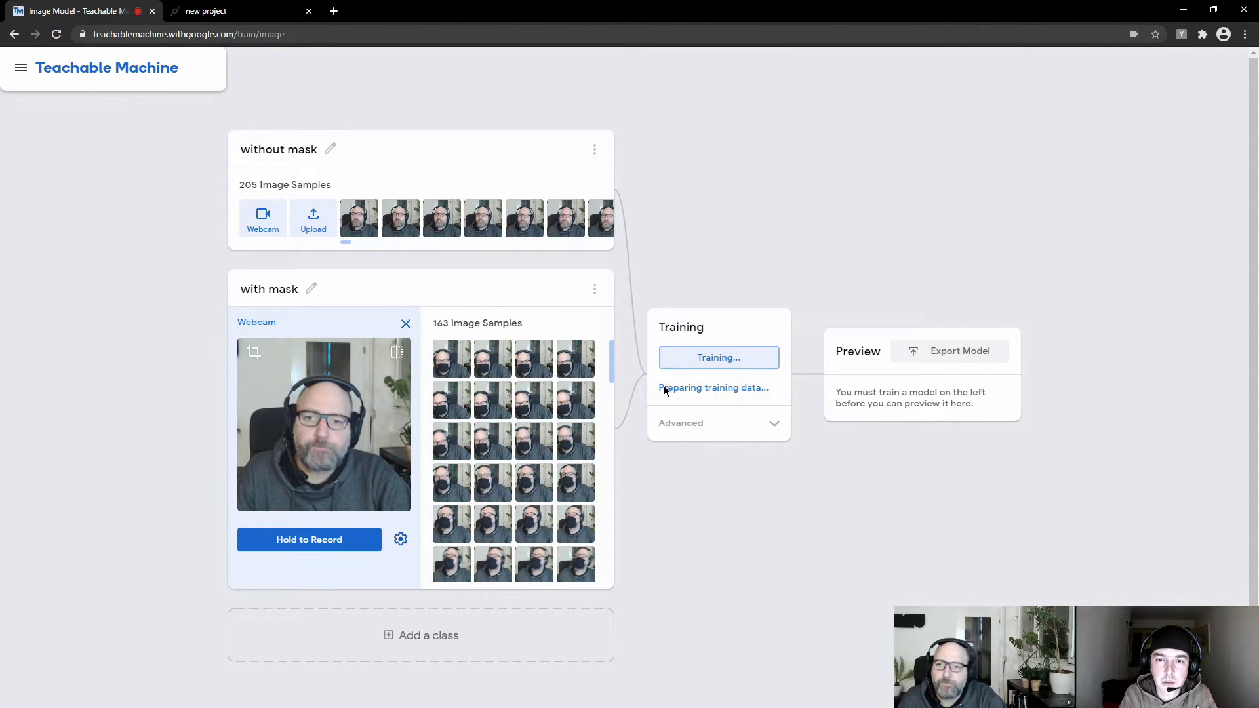
{"action": "mouse_move", "coordinate": [741, 402]}
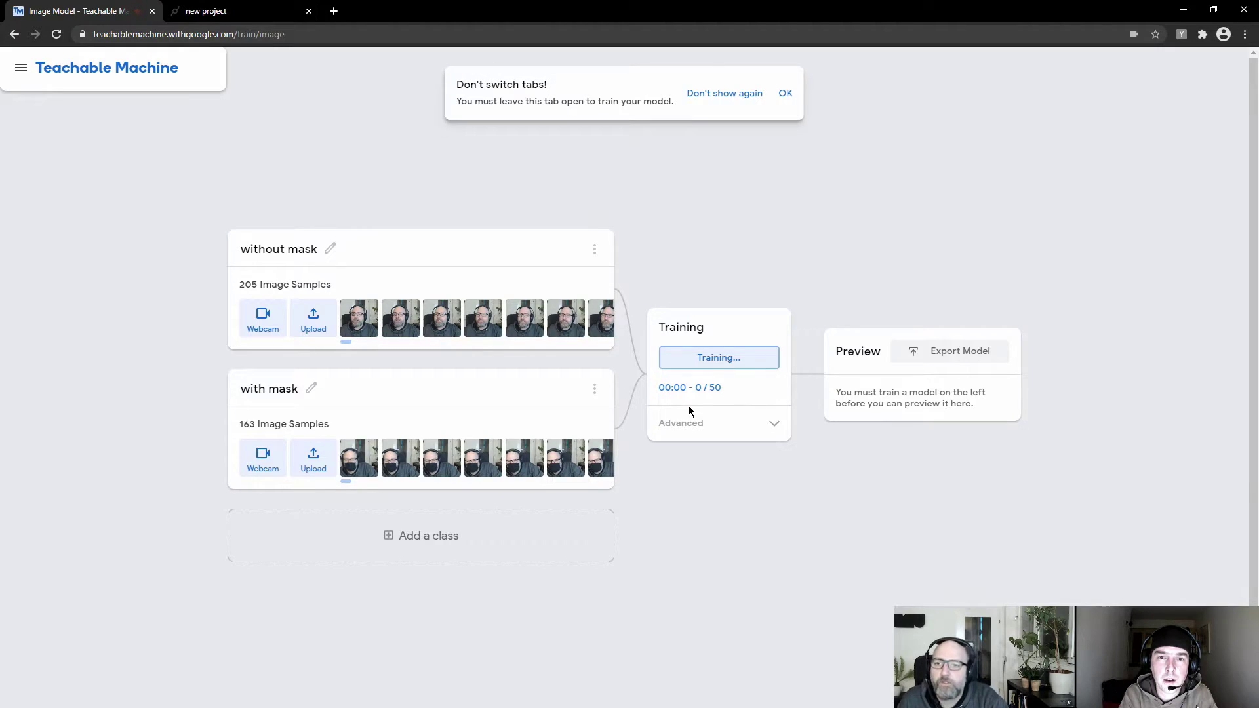
{"action": "mouse_move", "coordinate": [807, 461]}
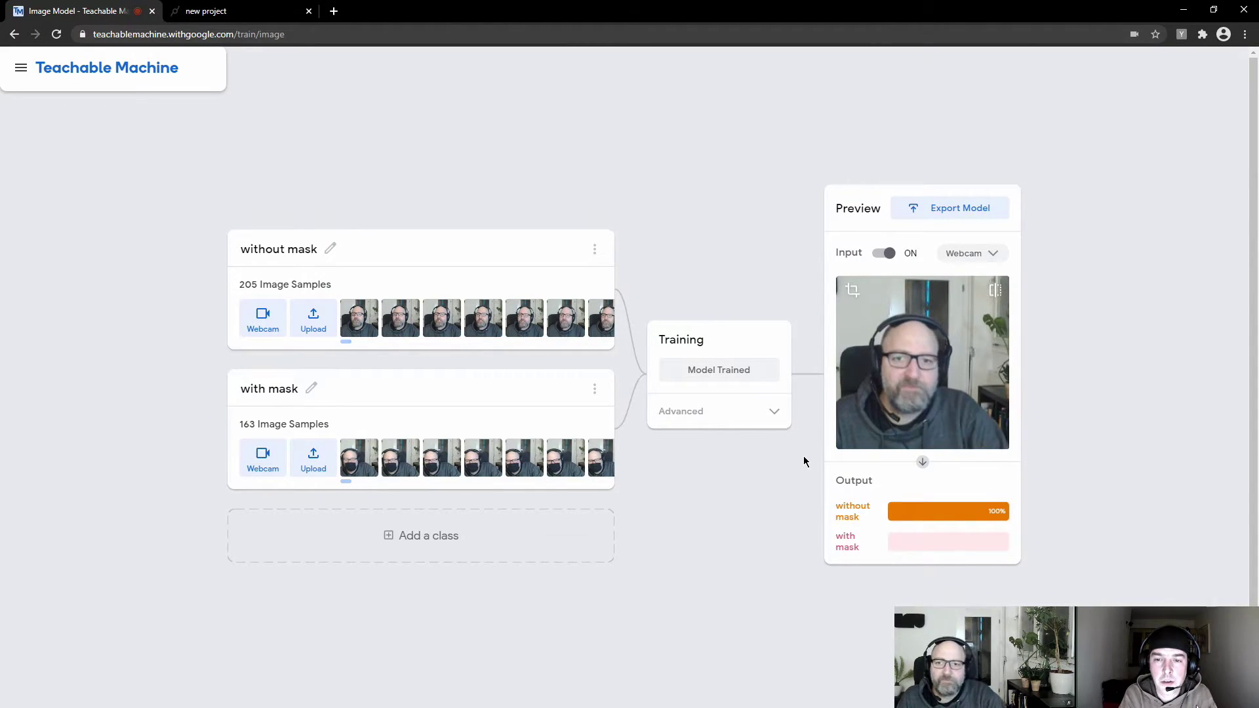
{"action": "mouse_move", "coordinate": [909, 282]}
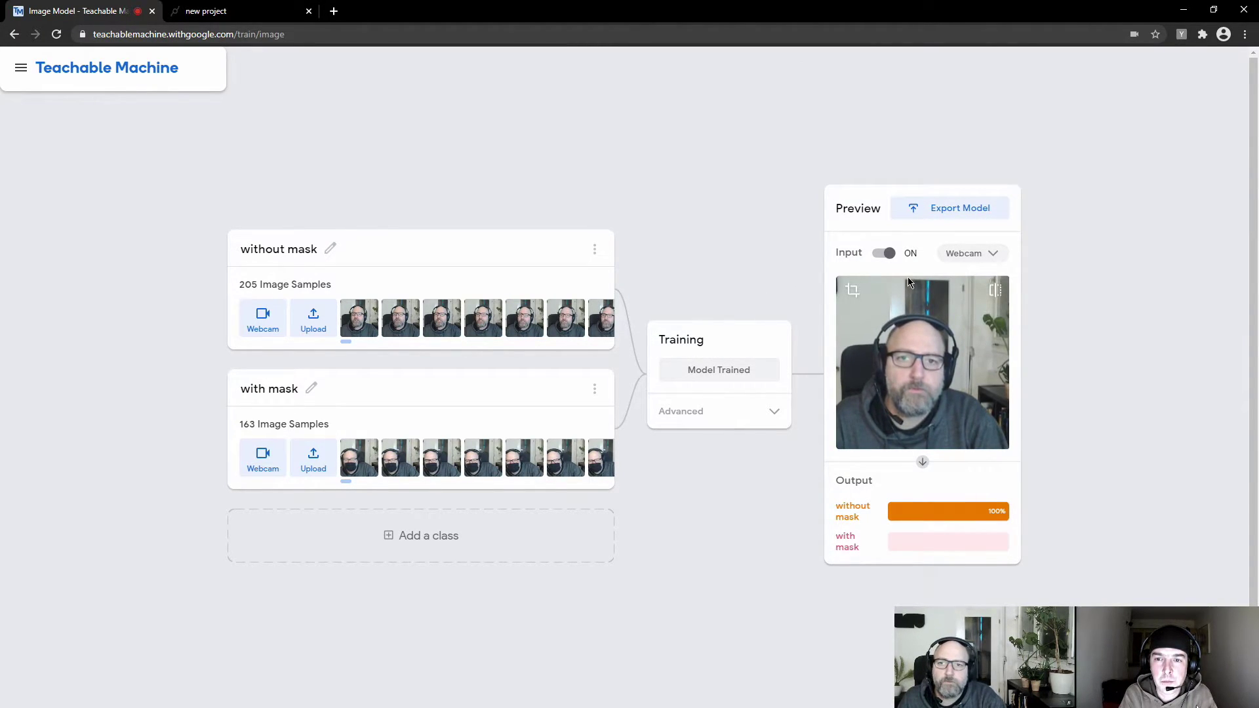
{"action": "mouse_move", "coordinate": [955, 276]}
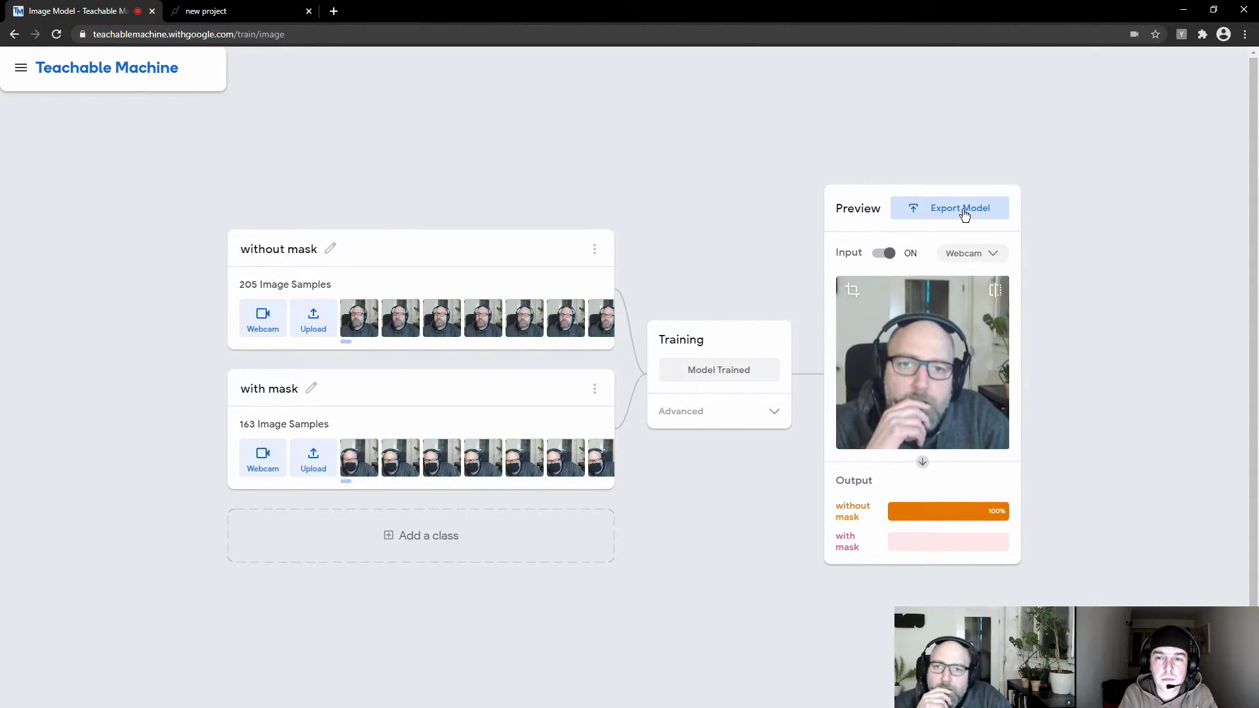
- Export and upload the Tensorflow.js model, then copy its shareable link
{"action": "left_click", "coordinate": [958, 208]}
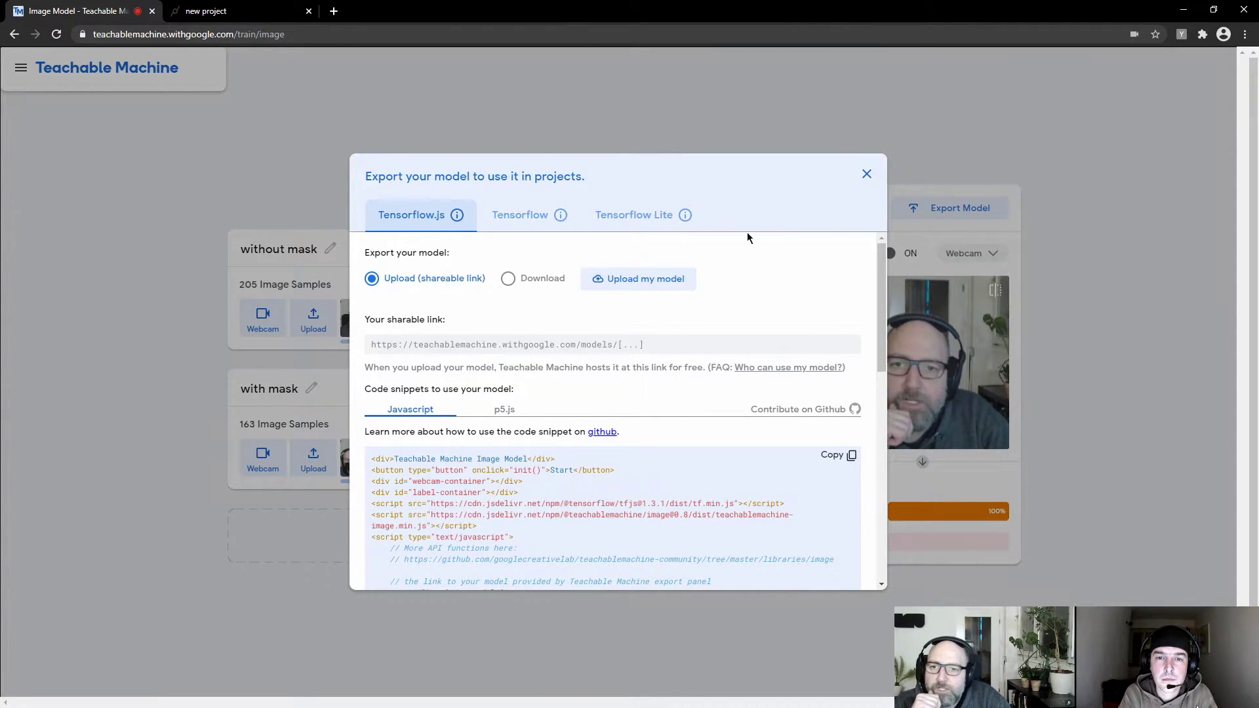
{"action": "mouse_move", "coordinate": [912, 223]}
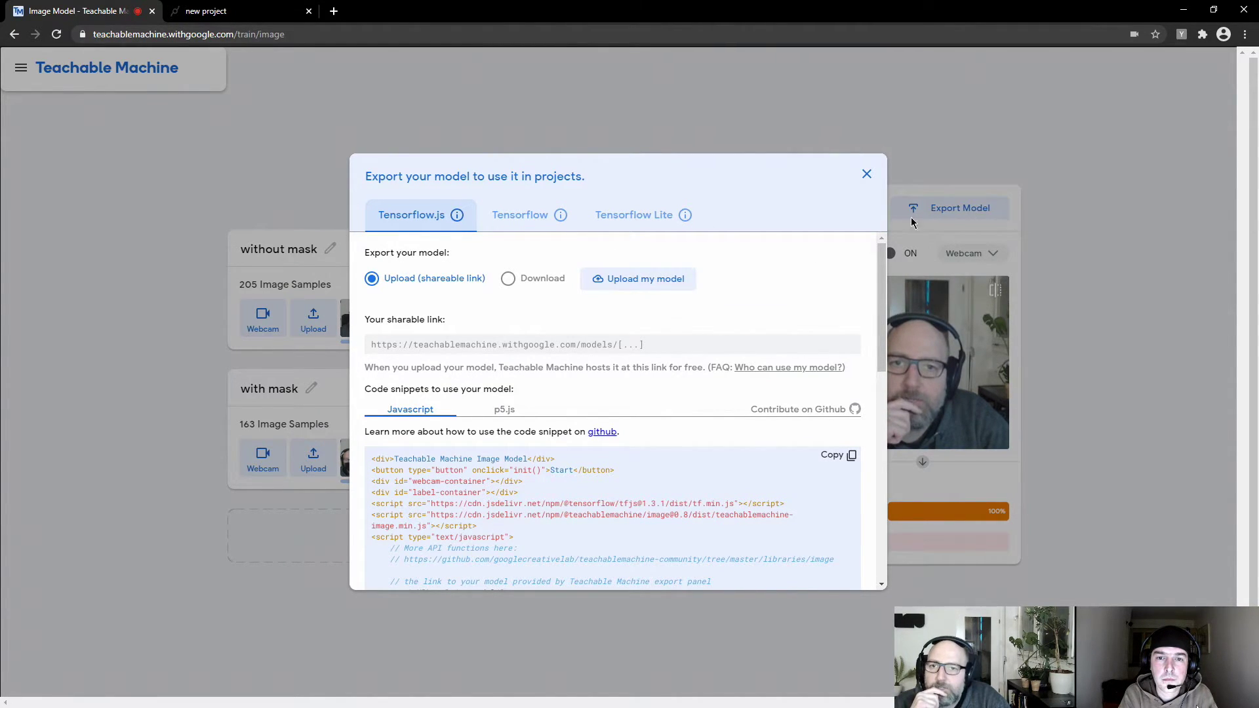
{"action": "mouse_move", "coordinate": [637, 279]}
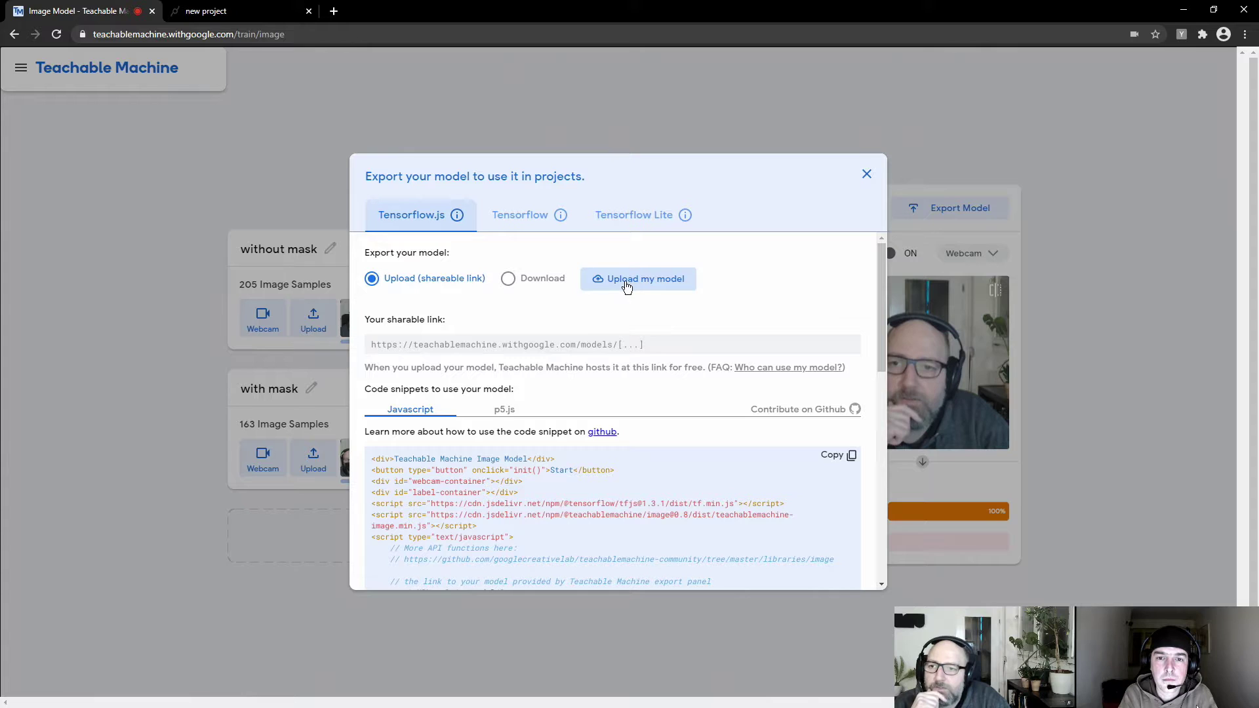
{"action": "left_click", "coordinate": [637, 279]}
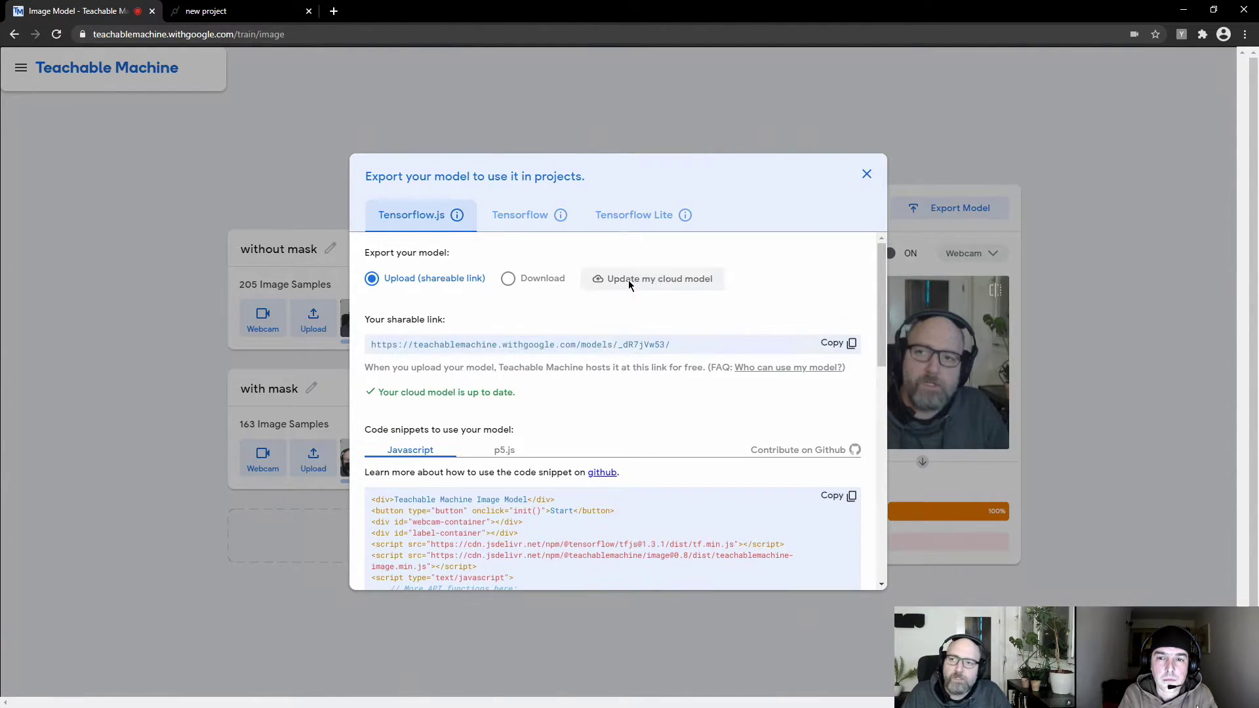
{"action": "mouse_move", "coordinate": [705, 362]}
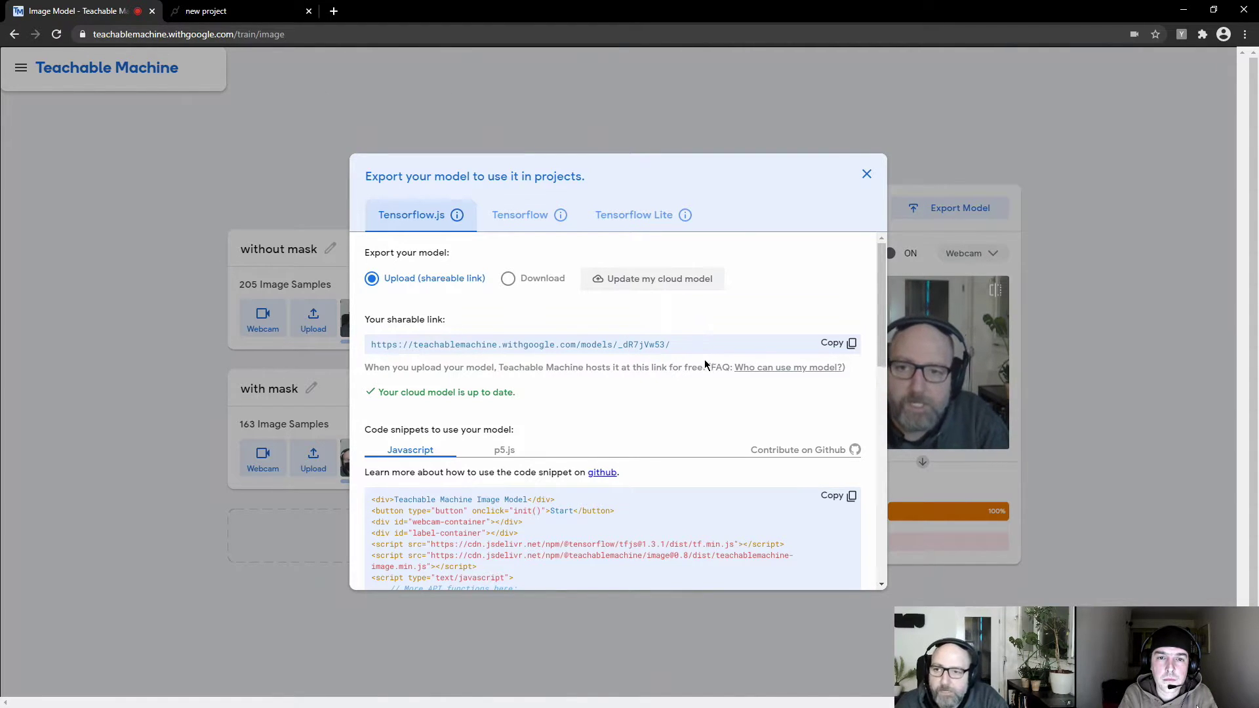
{"action": "mouse_move", "coordinate": [651, 353]}
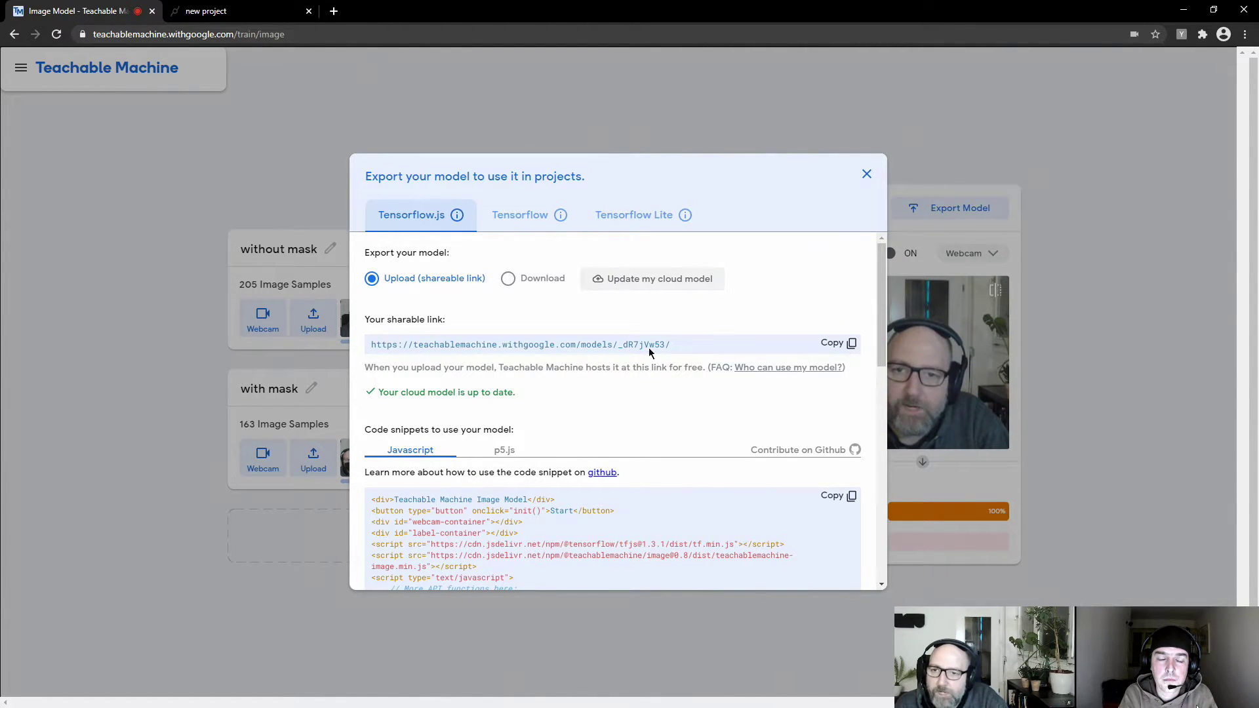
{"action": "mouse_move", "coordinate": [439, 350]}
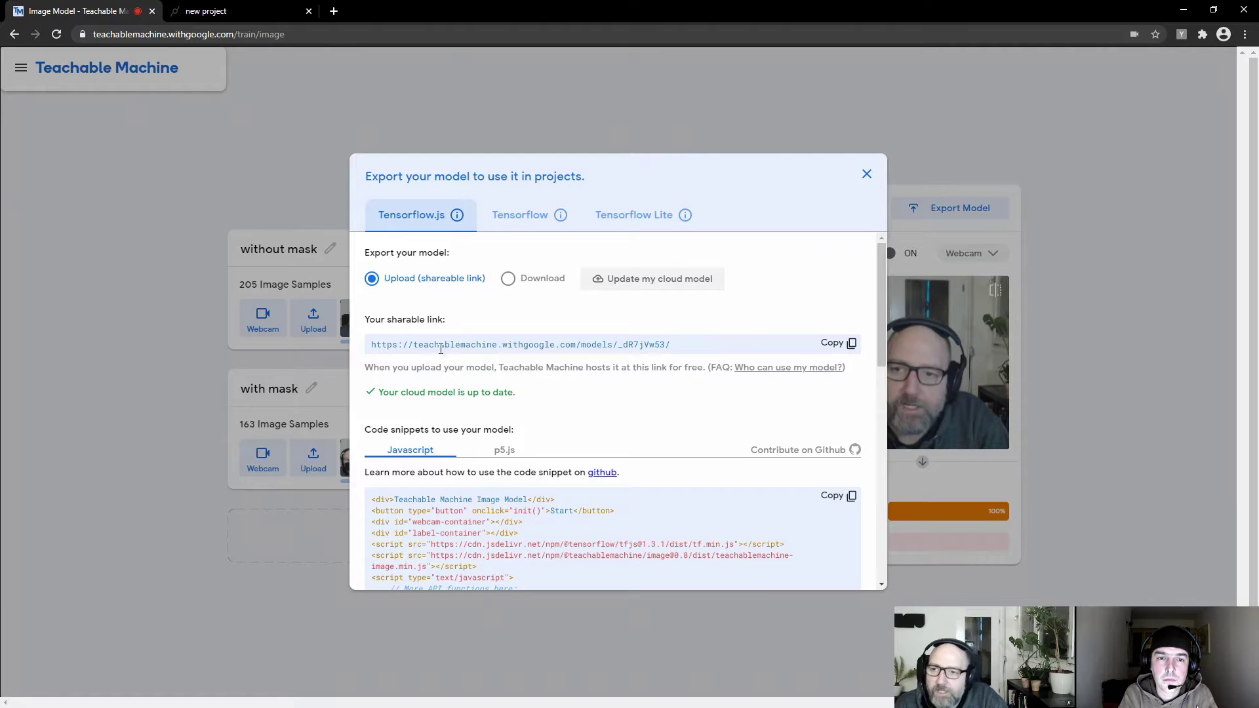
{"action": "left_click", "coordinate": [839, 343]}
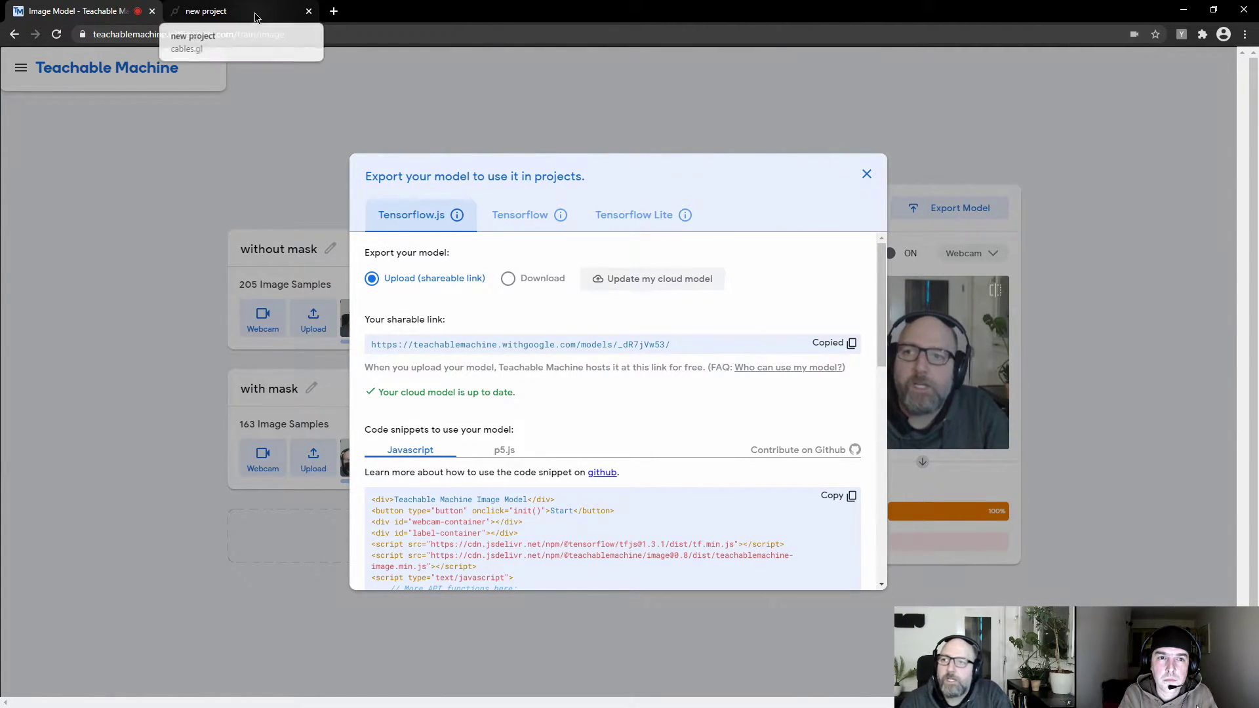
- In the cables.gl patch, add FullscreenRectangle and WebcamTexture ops
{"action": "left_click", "coordinate": [241, 11]}
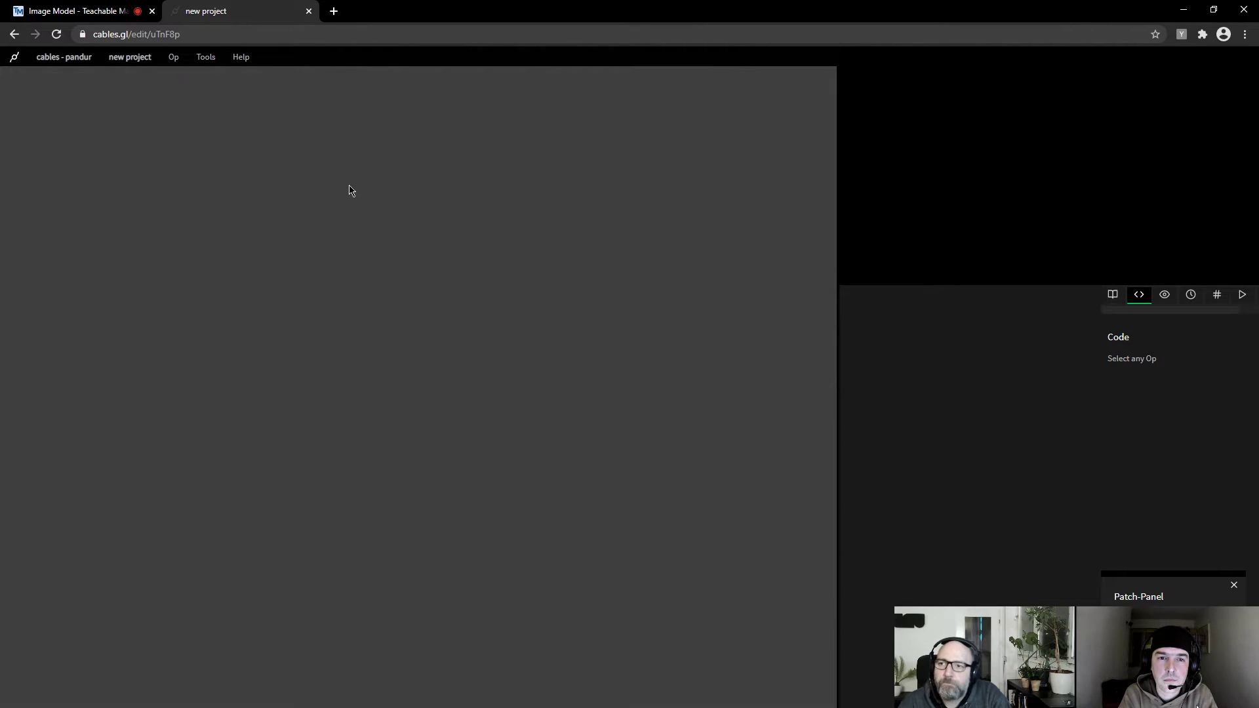
{"action": "mouse_move", "coordinate": [451, 193]}
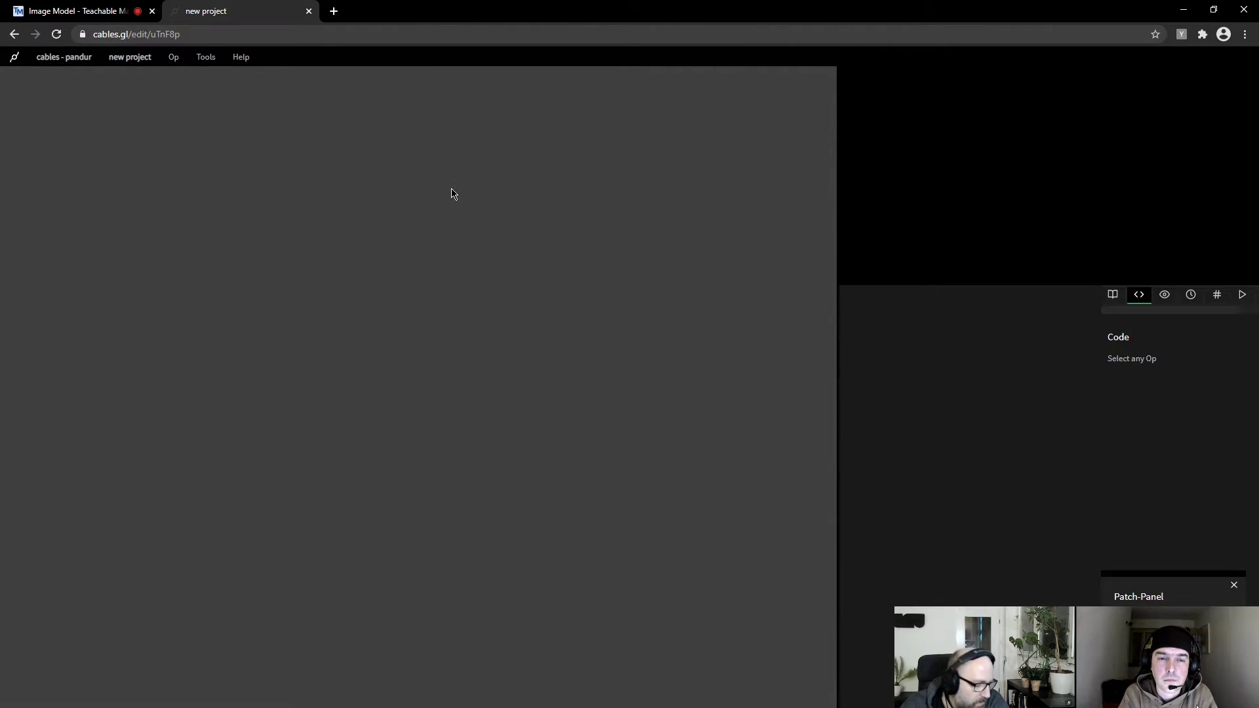
{"action": "type", "text": "m"}
{"action": "type", "text": "full"}
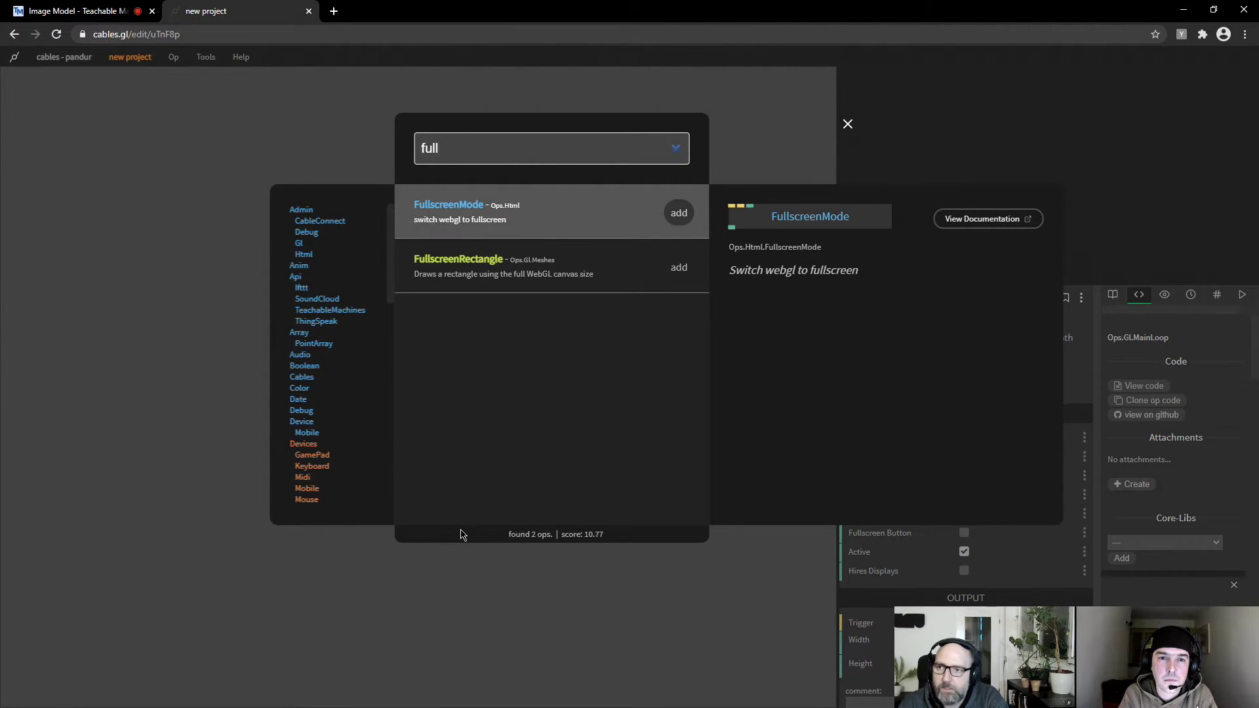
{"action": "left_click", "coordinate": [678, 267]}
{"action": "type", "text": "webca"}
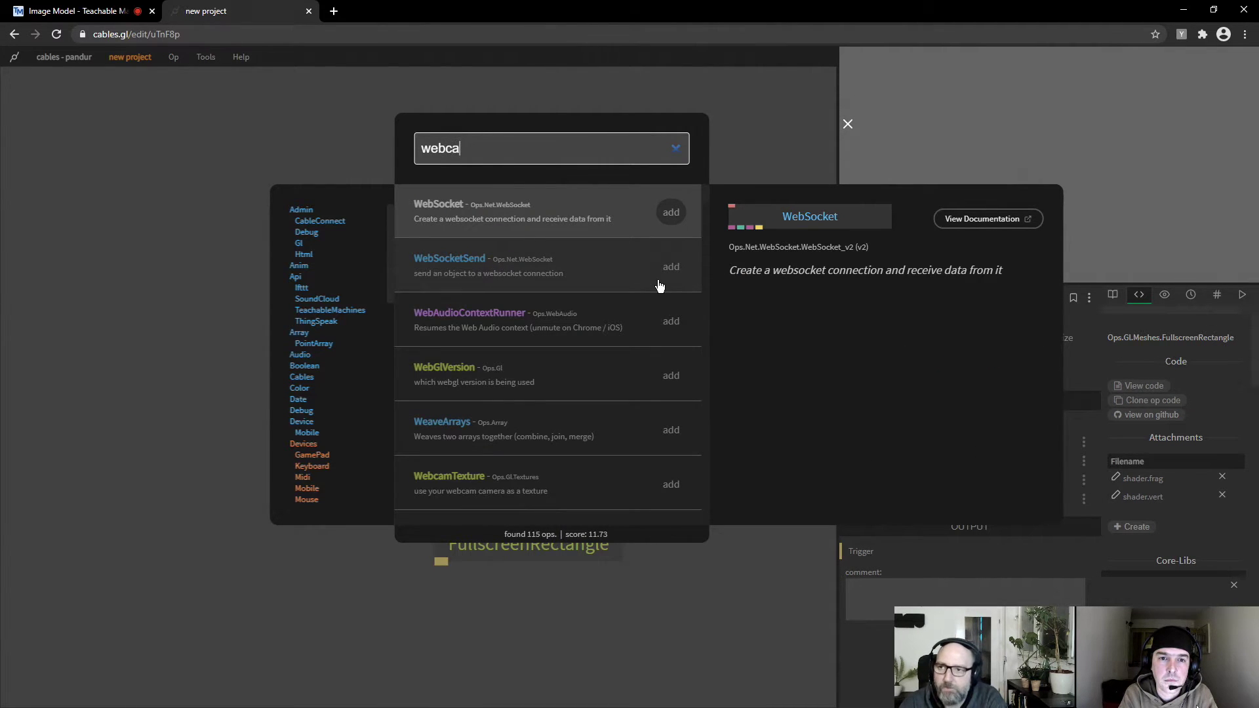
{"action": "left_click", "coordinate": [670, 484]}
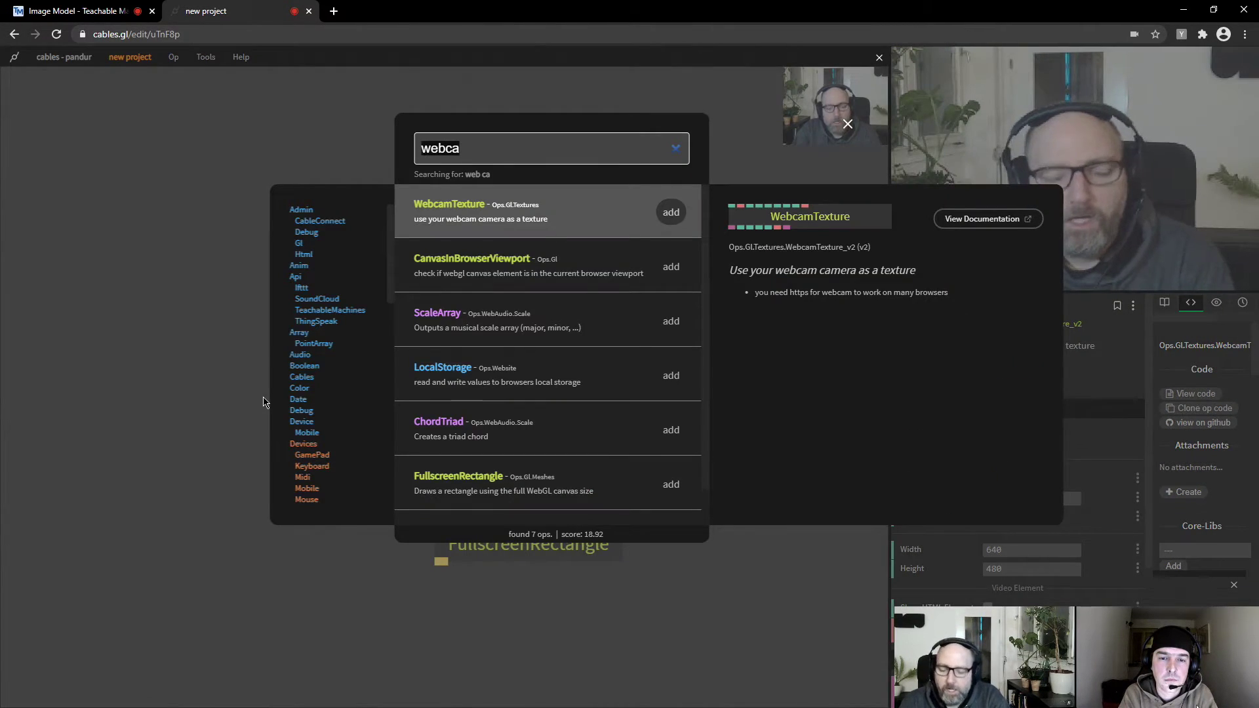
- Search ops for 'teachable' and add the ImageClassifier op to the patch
{"action": "type", "text": "teacheable"}
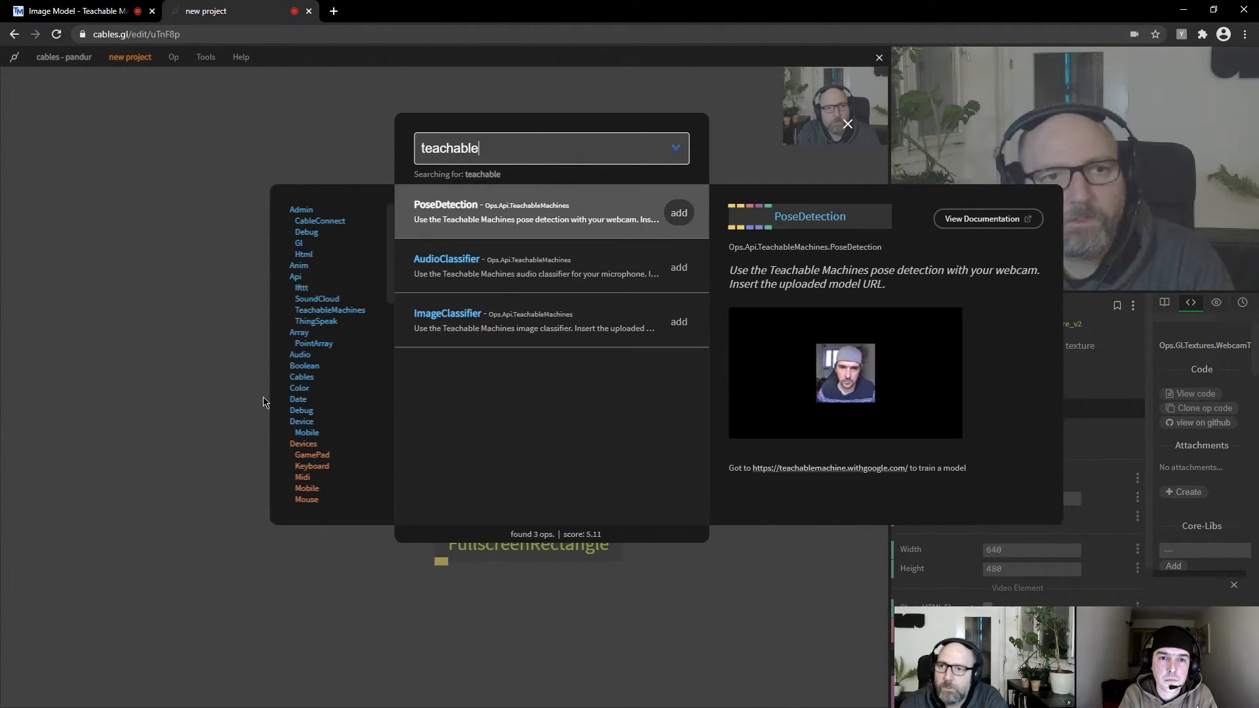
{"action": "mouse_move", "coordinate": [456, 265]}
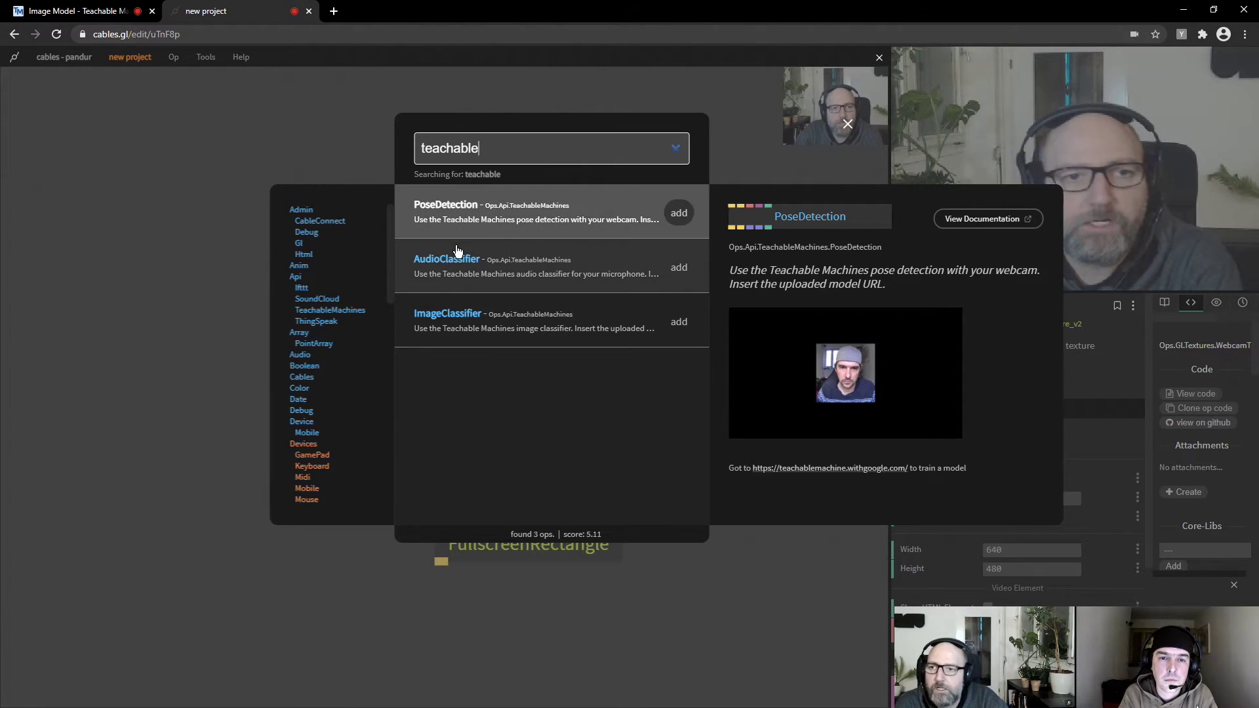
{"action": "mouse_move", "coordinate": [510, 271]}
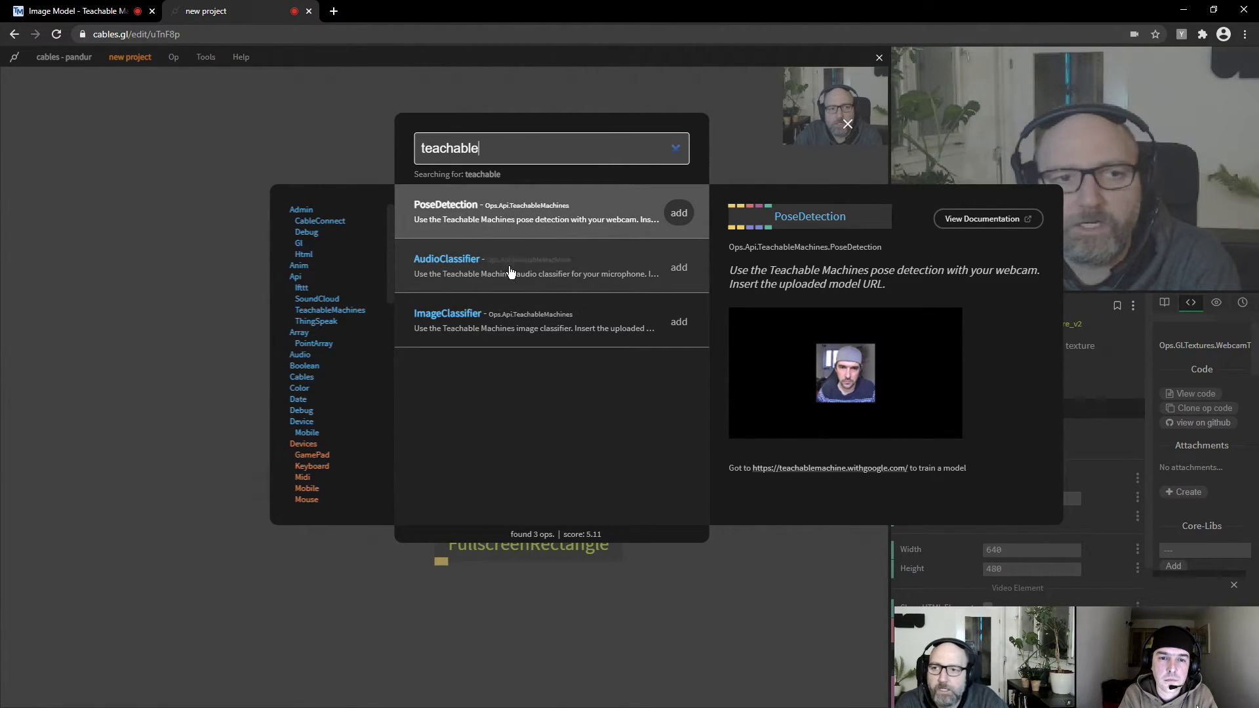
{"action": "mouse_move", "coordinate": [494, 328]}
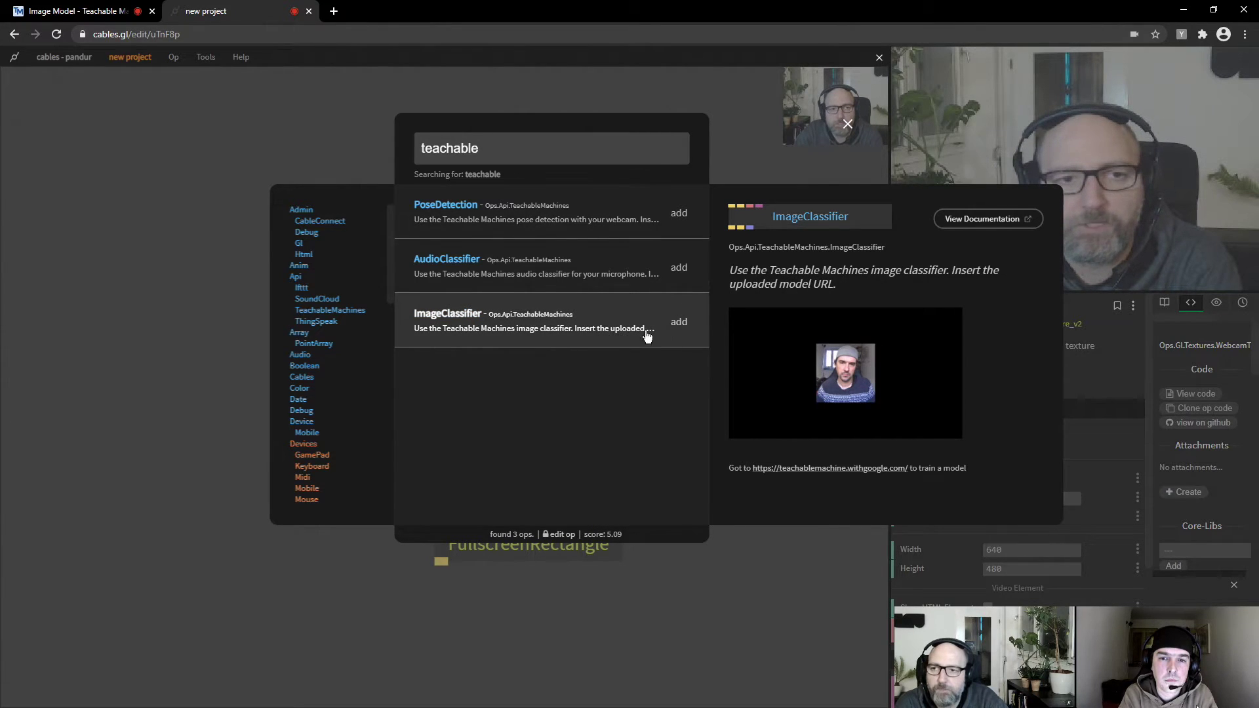
{"action": "mouse_move", "coordinate": [679, 322]}
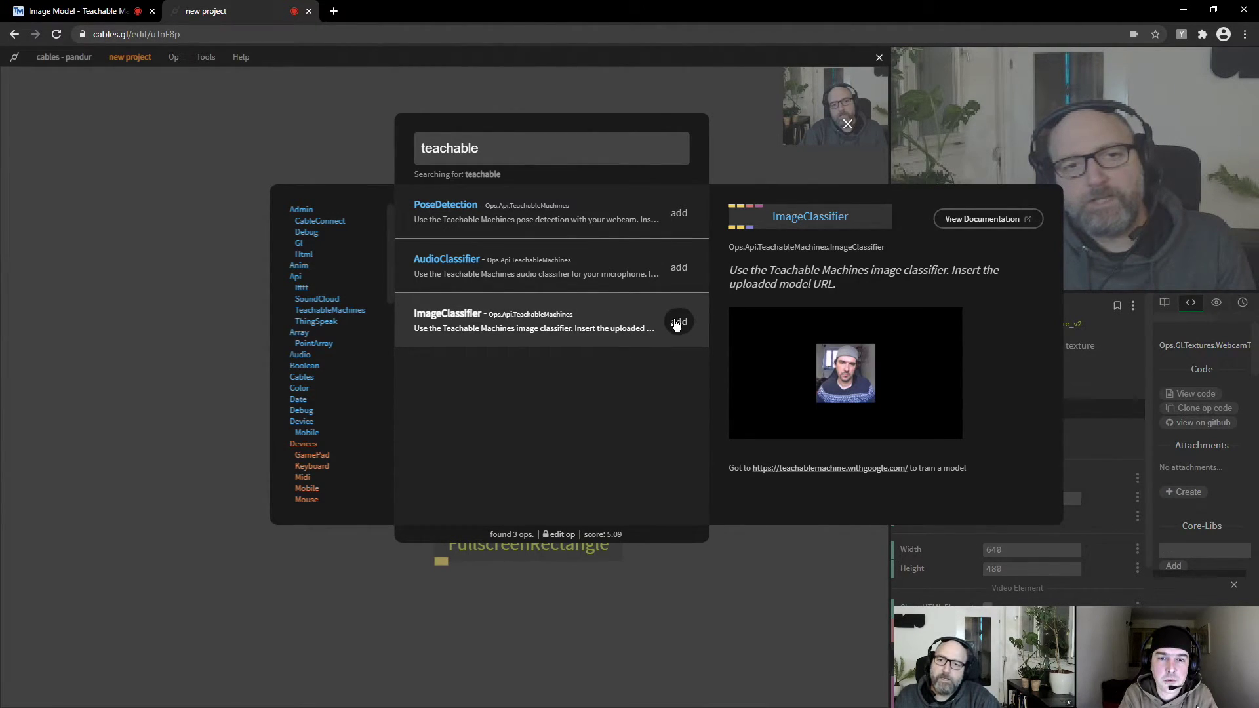
{"action": "left_click", "coordinate": [678, 322]}
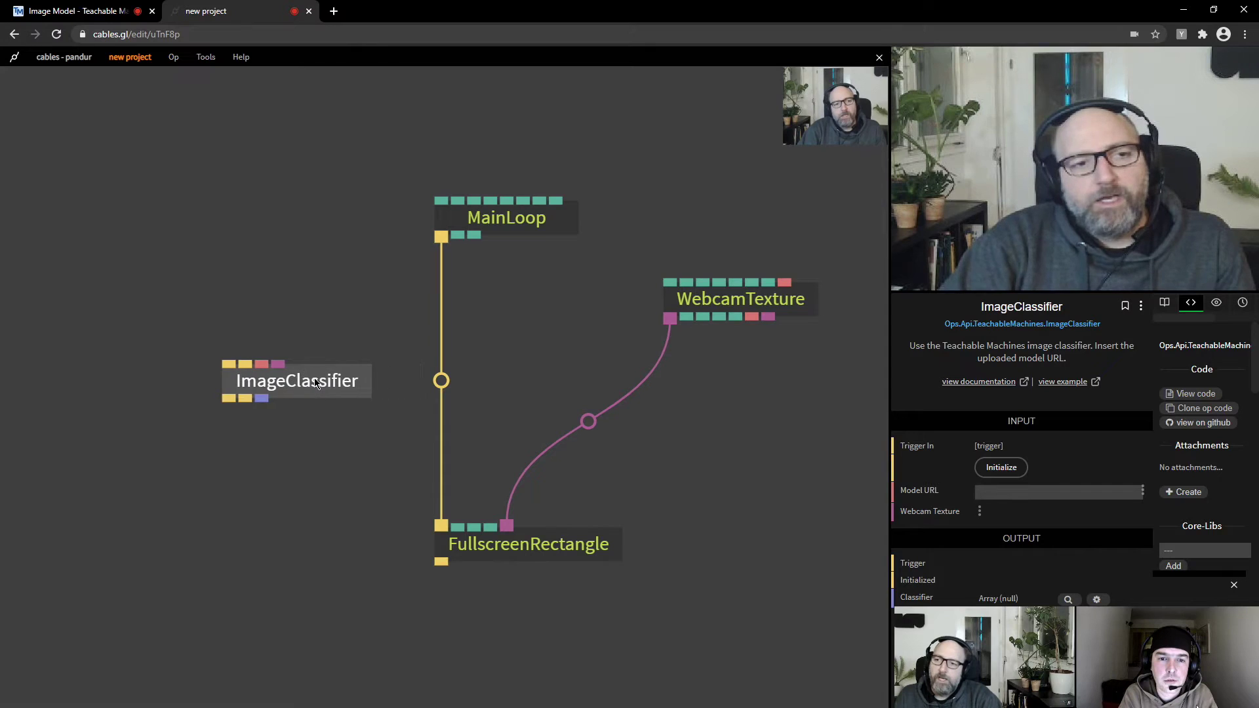
{"action": "mouse_move", "coordinate": [229, 366]}
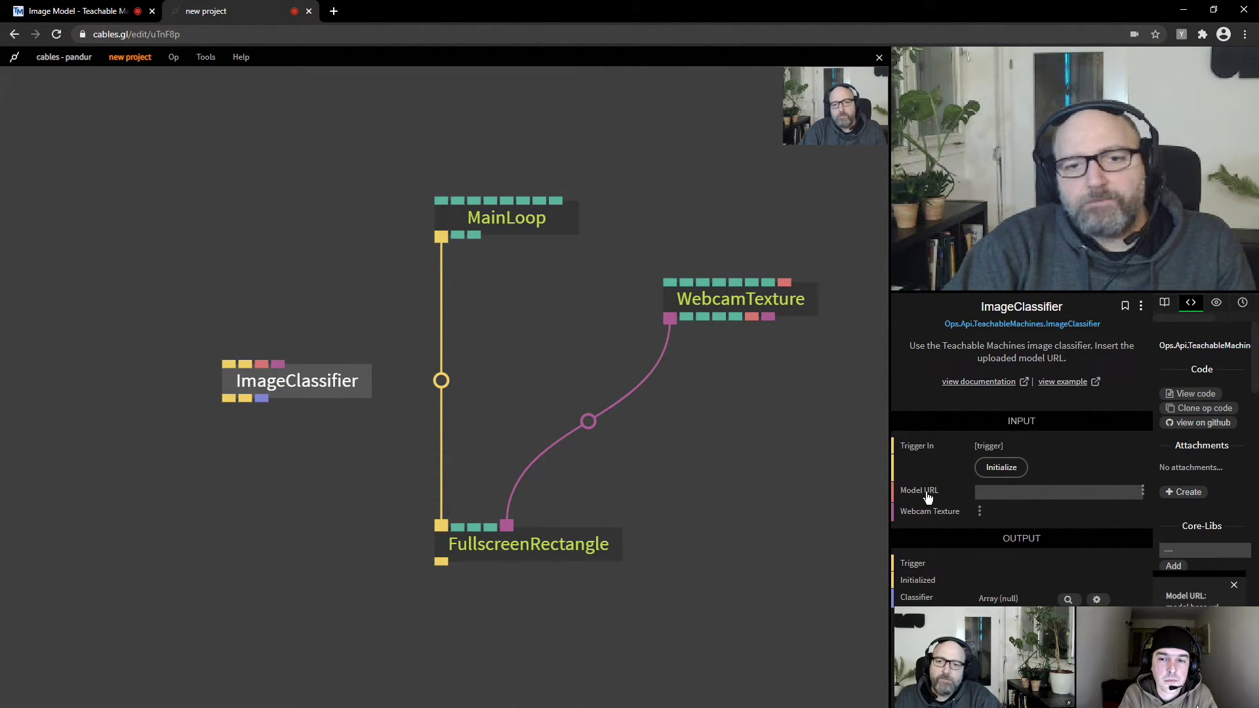
{"action": "left_click", "coordinate": [1058, 491]}
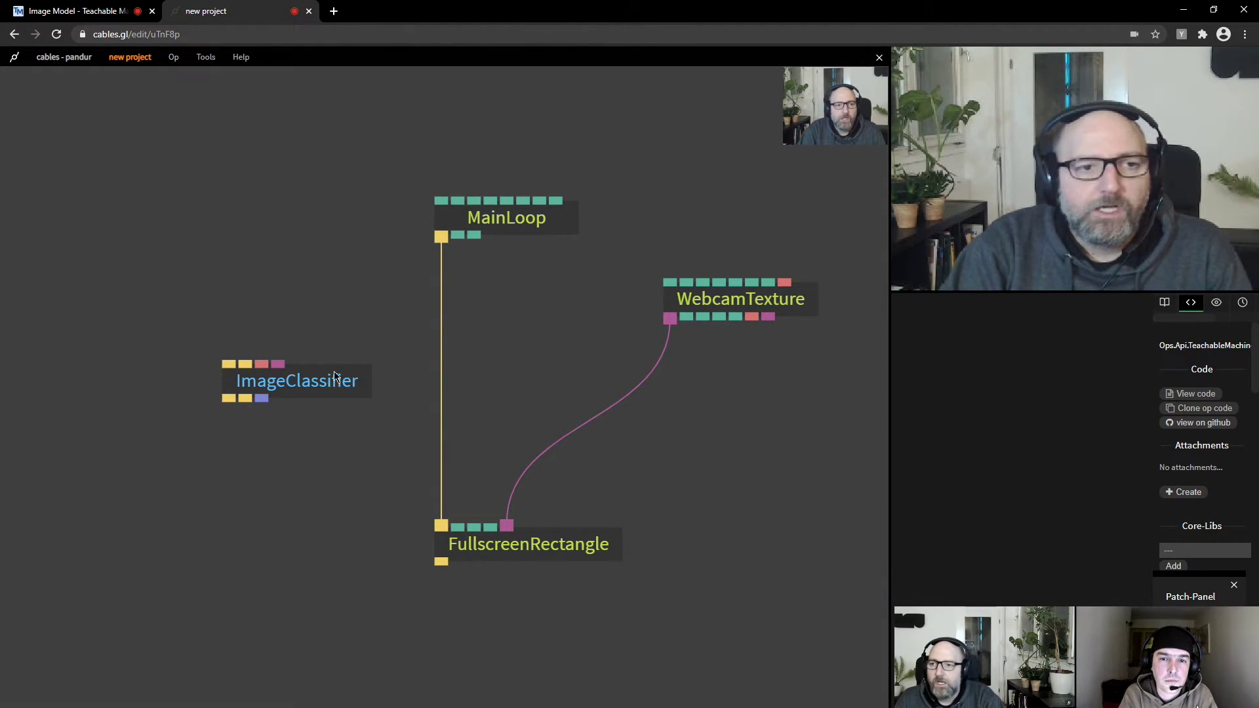
- Link MainLoop and WebcamTexture to ImageClassifier, set the model URL, and inspect its probabilities
{"action": "left_click", "coordinate": [297, 380]}
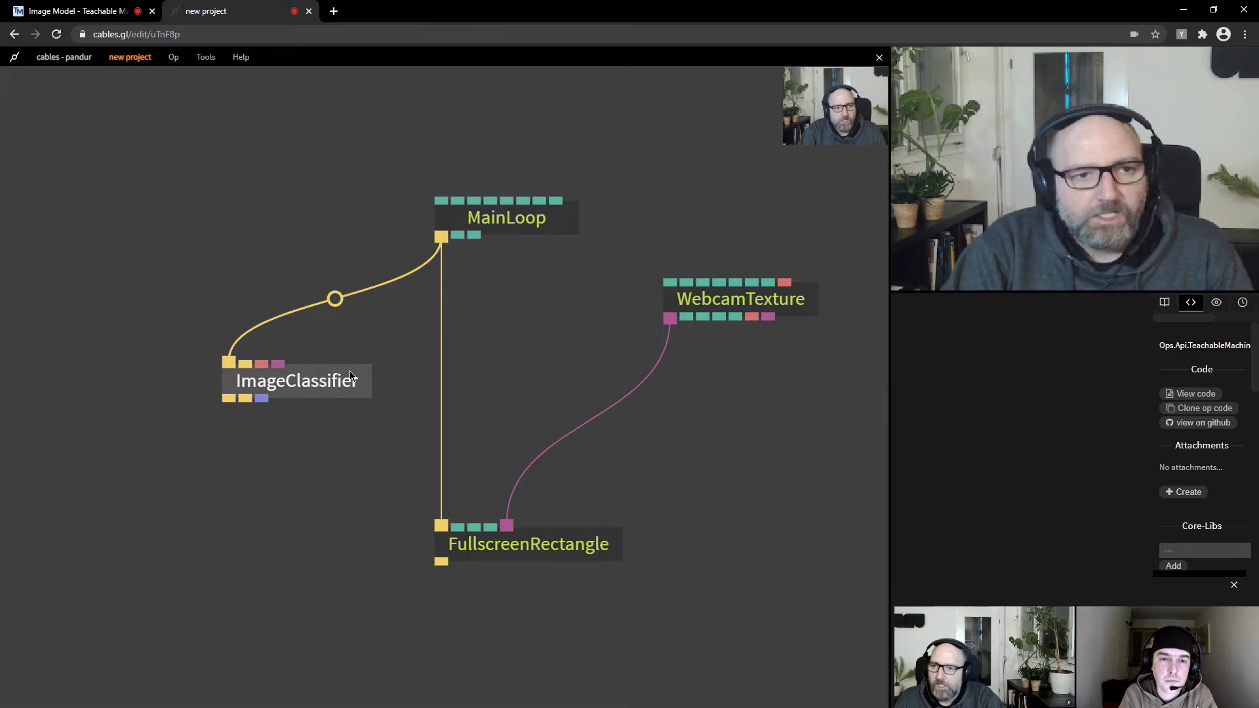
{"action": "left_click", "coordinate": [296, 380]}
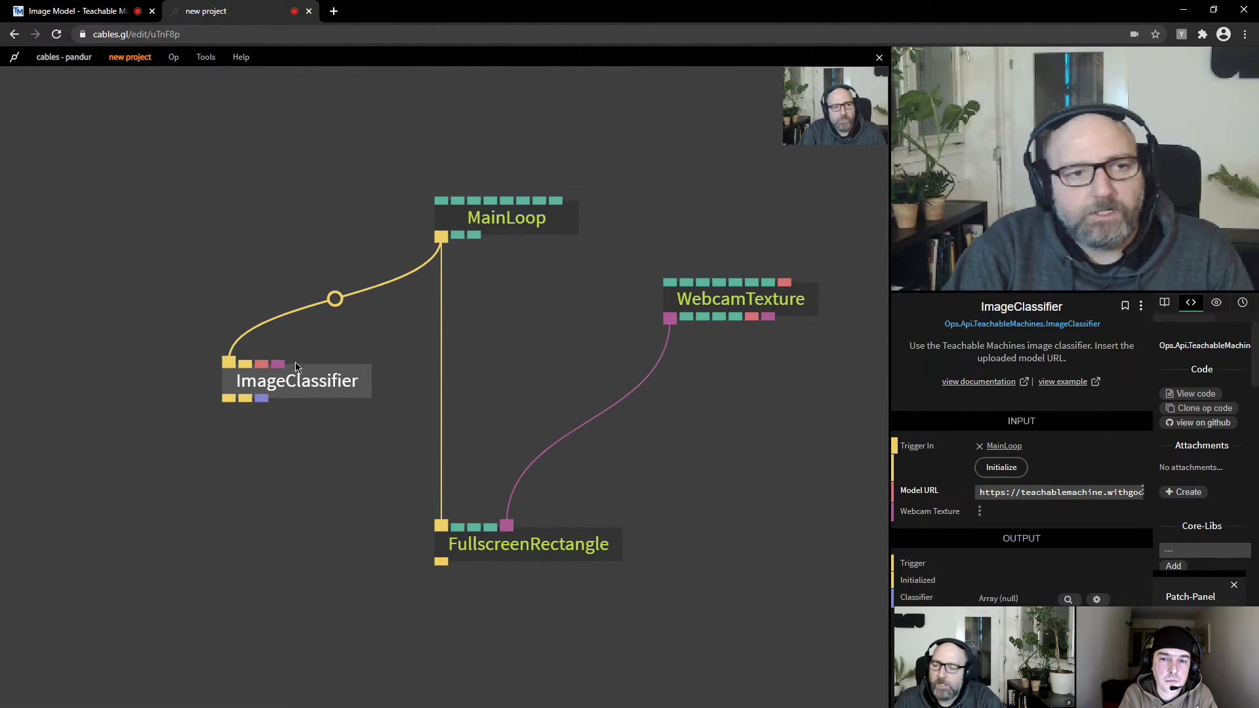
{"action": "mouse_move", "coordinate": [229, 332]}
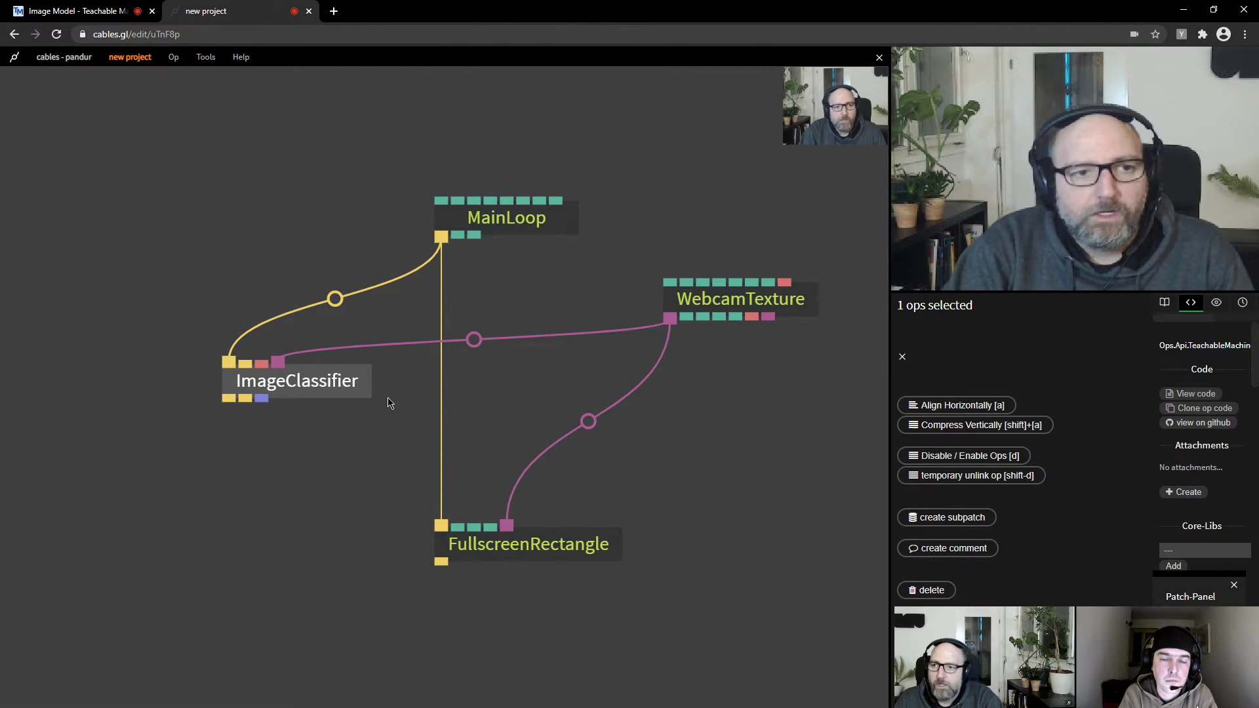
{"action": "left_click", "coordinate": [296, 381]}
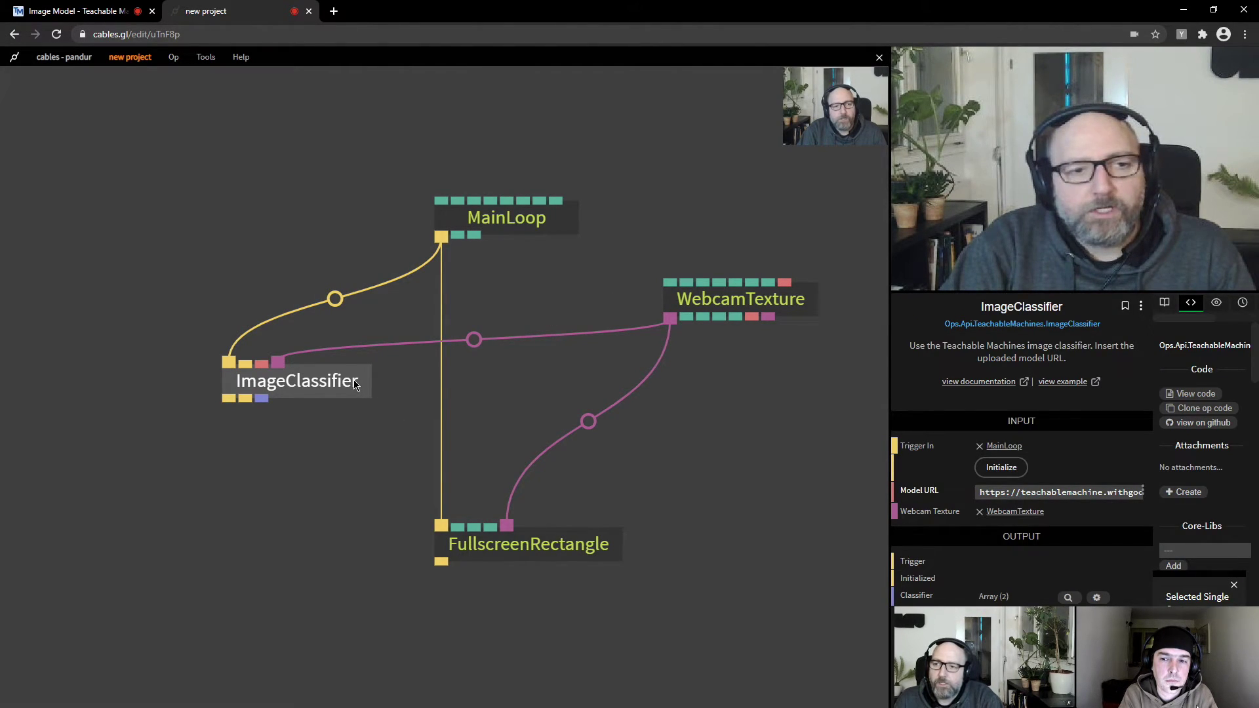
{"action": "mouse_move", "coordinate": [264, 400]}
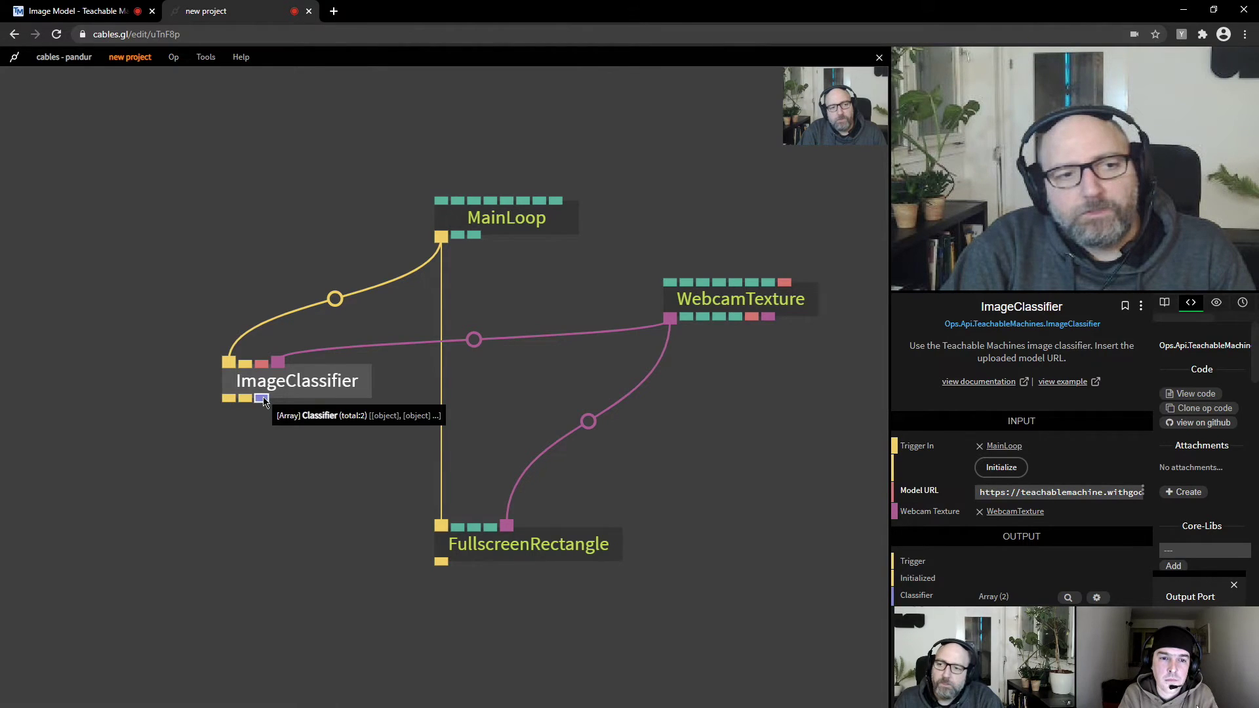
{"action": "mouse_move", "coordinate": [320, 399]}
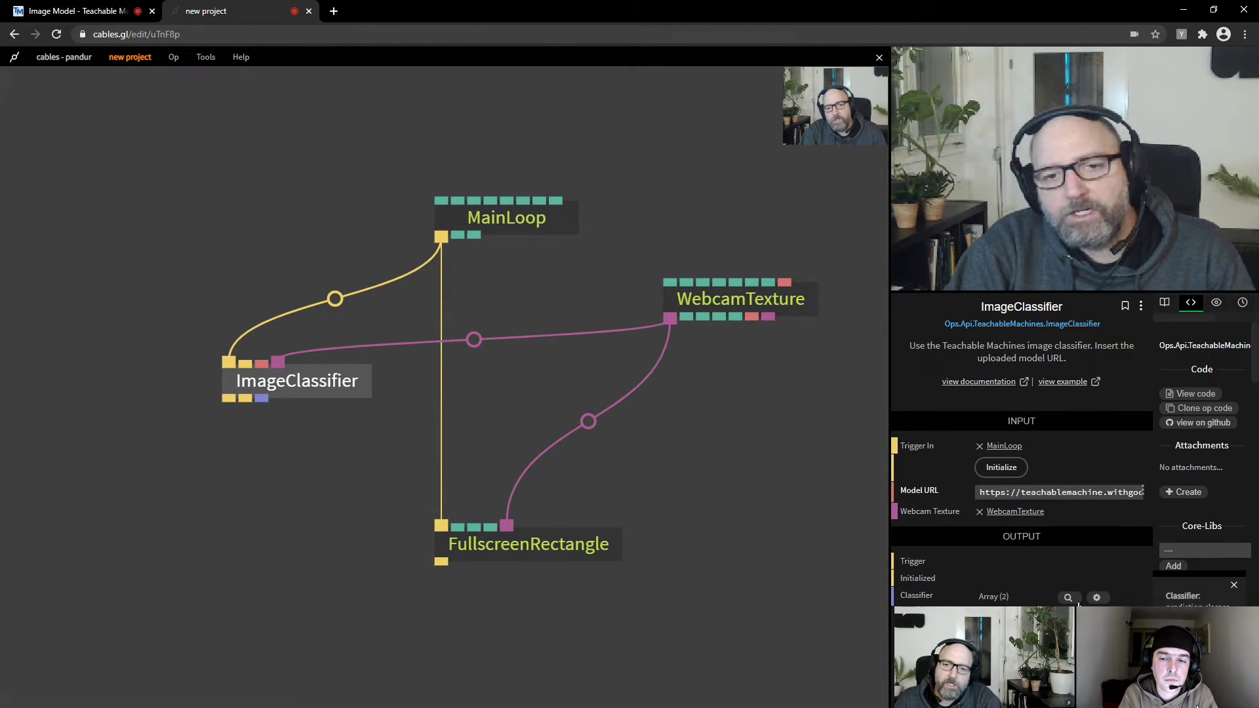
{"action": "left_click", "coordinate": [1068, 598]}
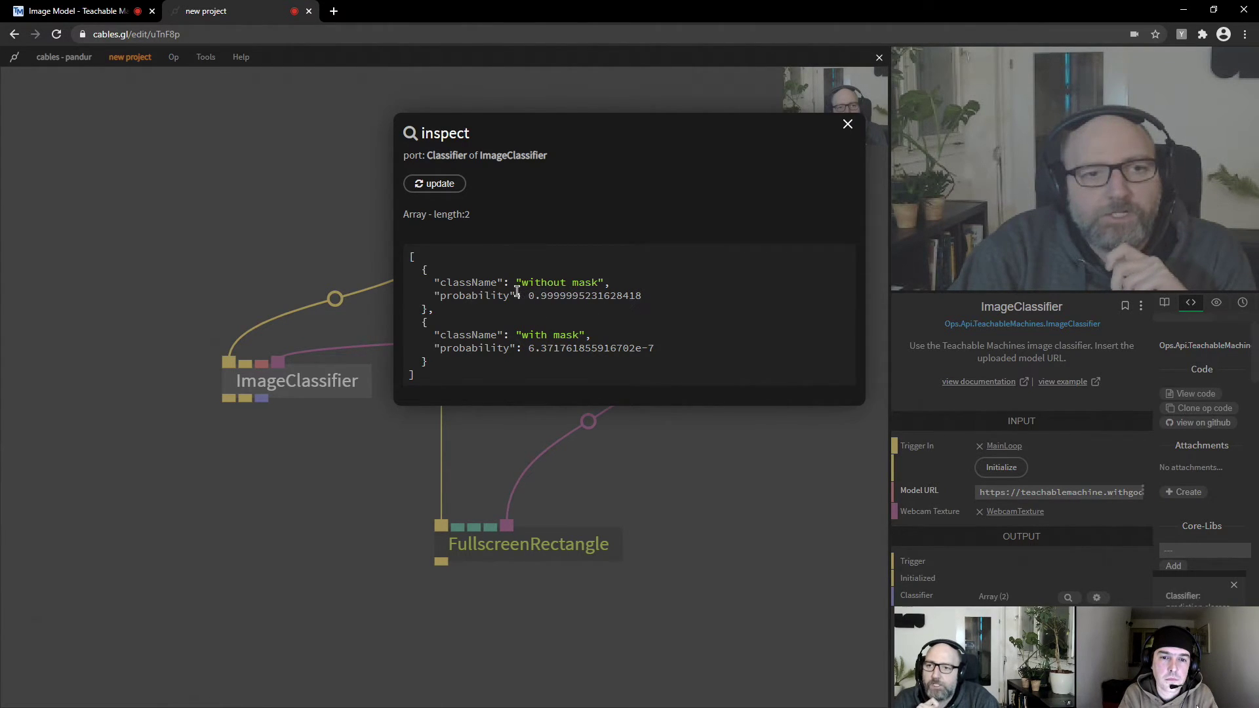
{"action": "mouse_move", "coordinate": [462, 296]}
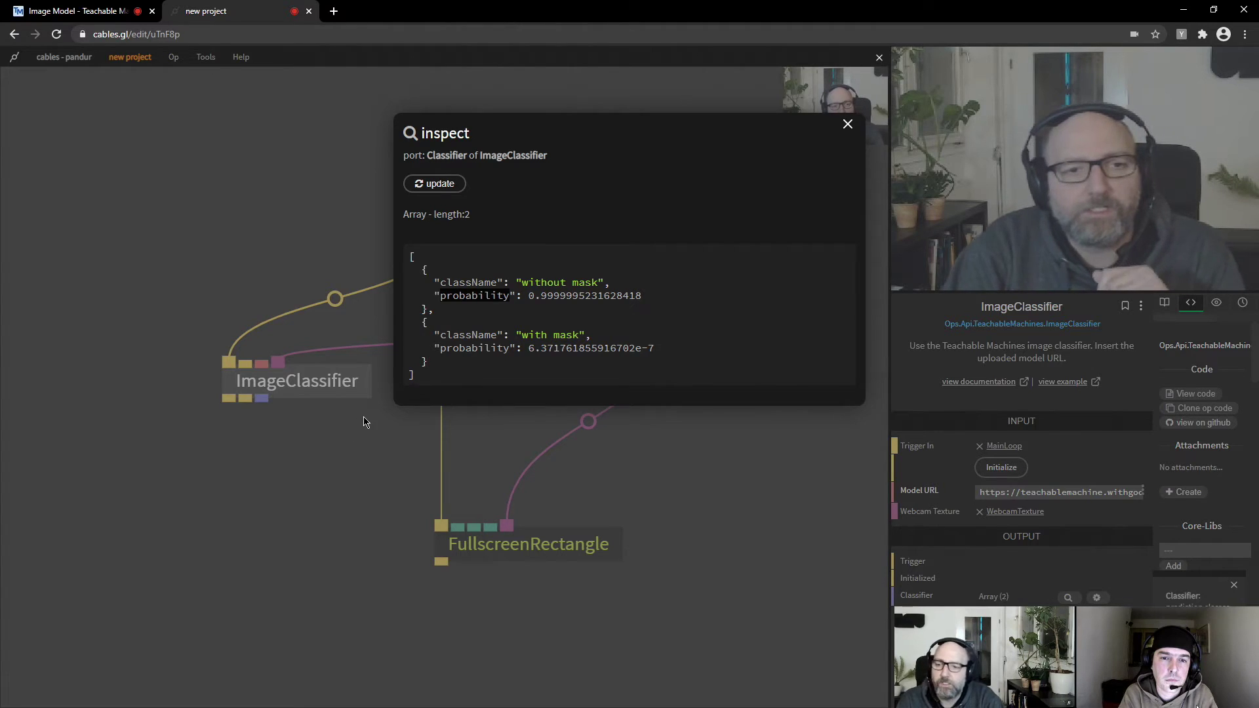
- Close the inspector, add an ObjectGetNumber op and set its key to 'probability'
{"action": "left_click", "coordinate": [847, 124]}
{"action": "type", "text": "object"}
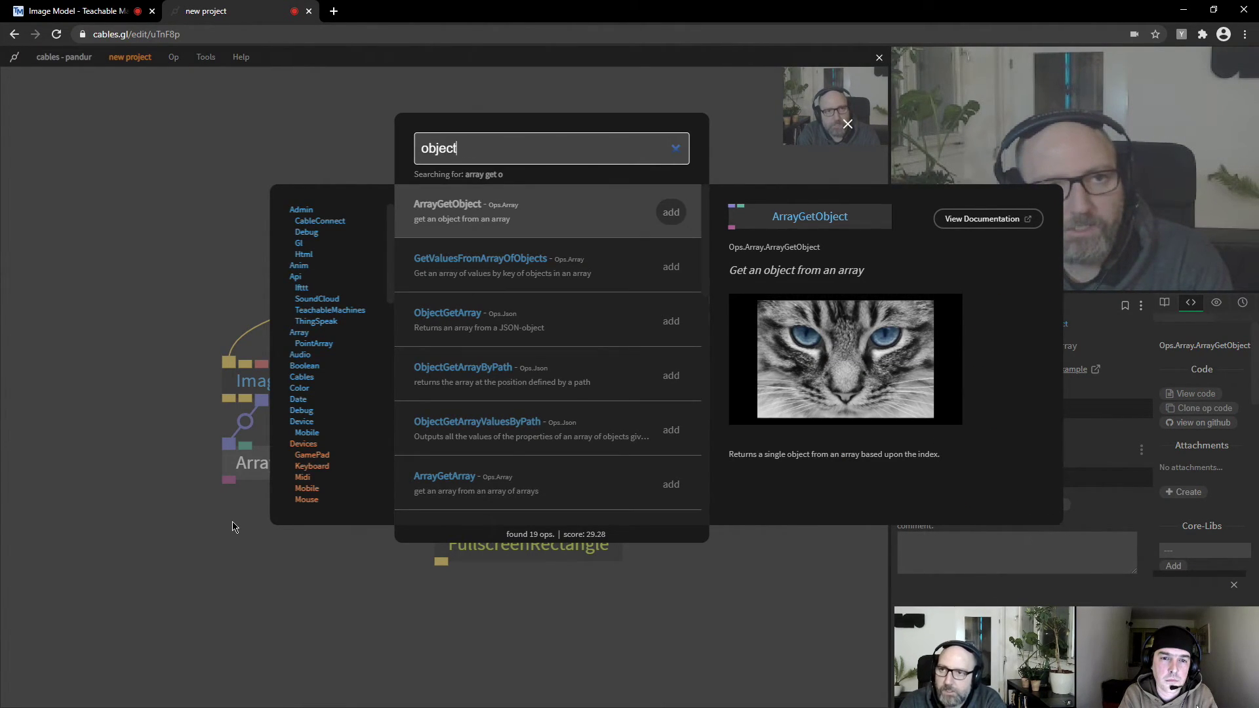
{"action": "left_click", "coordinate": [670, 211]}
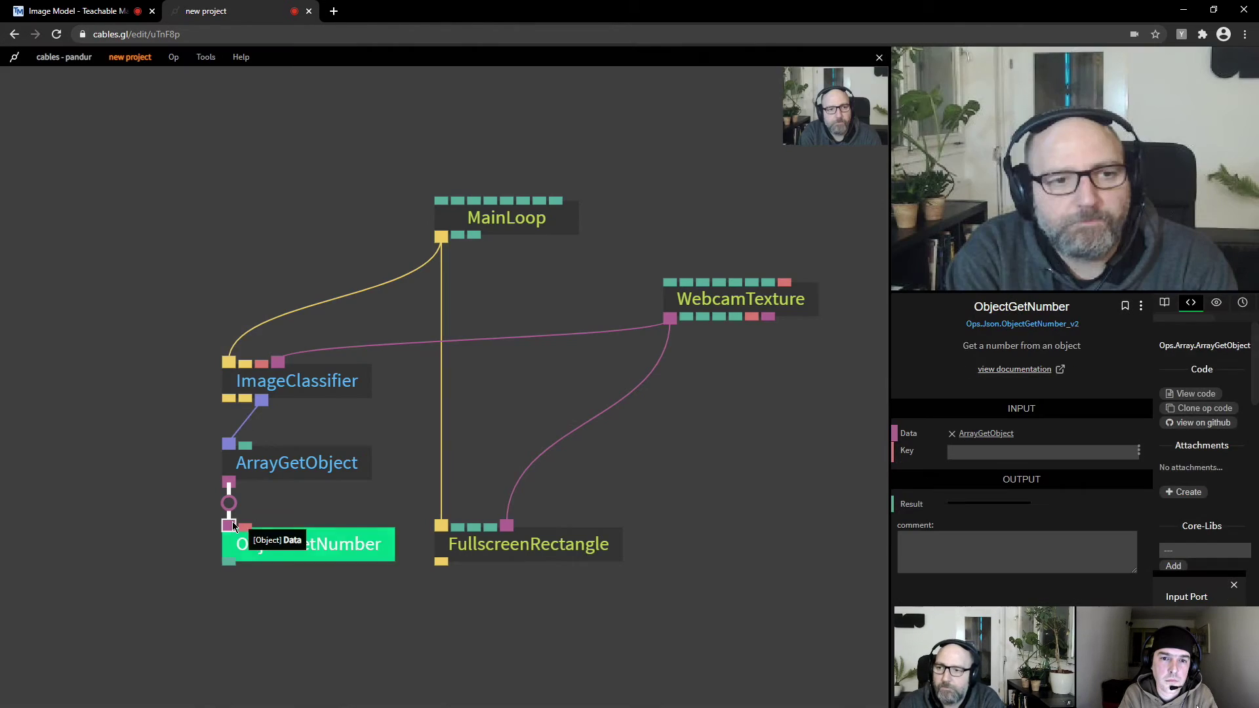
{"action": "left_click", "coordinate": [1044, 452]}
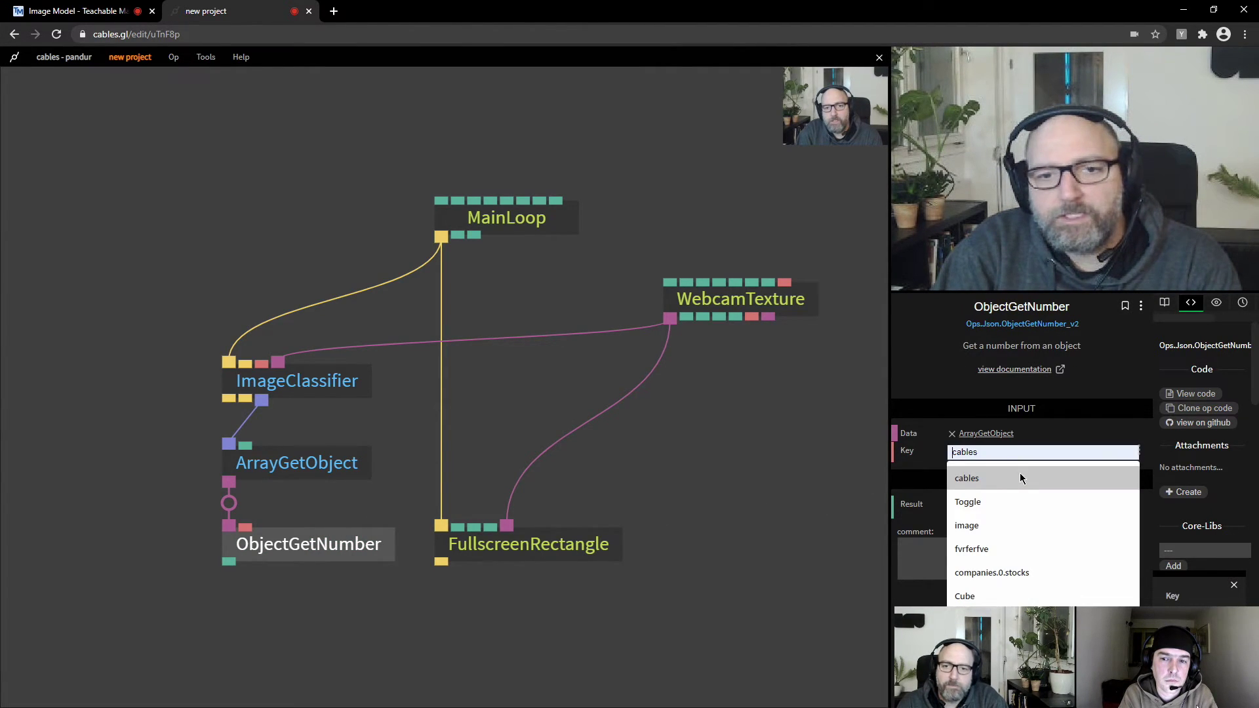
{"action": "type", "text": "probability"}
{"action": "type", "text": "great"}
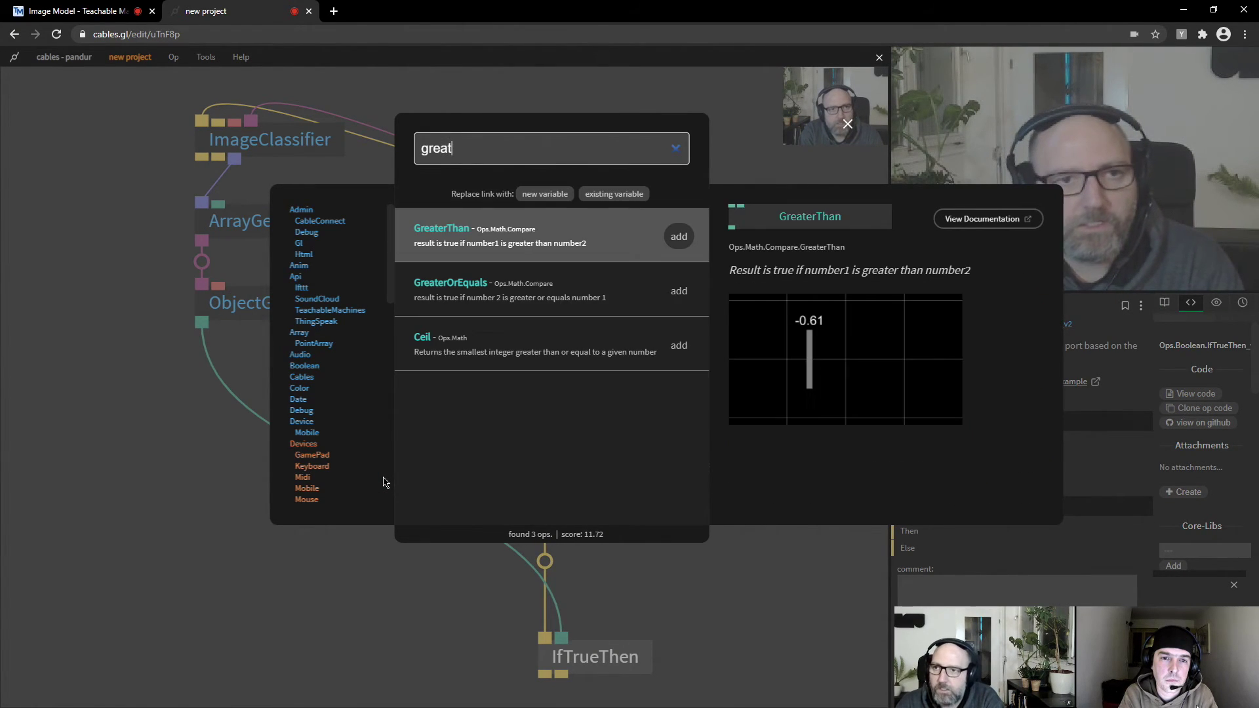
- Insert a GreaterThan op before IfTrueThen and set Number2 to 0.5
{"action": "left_click", "coordinate": [677, 236]}
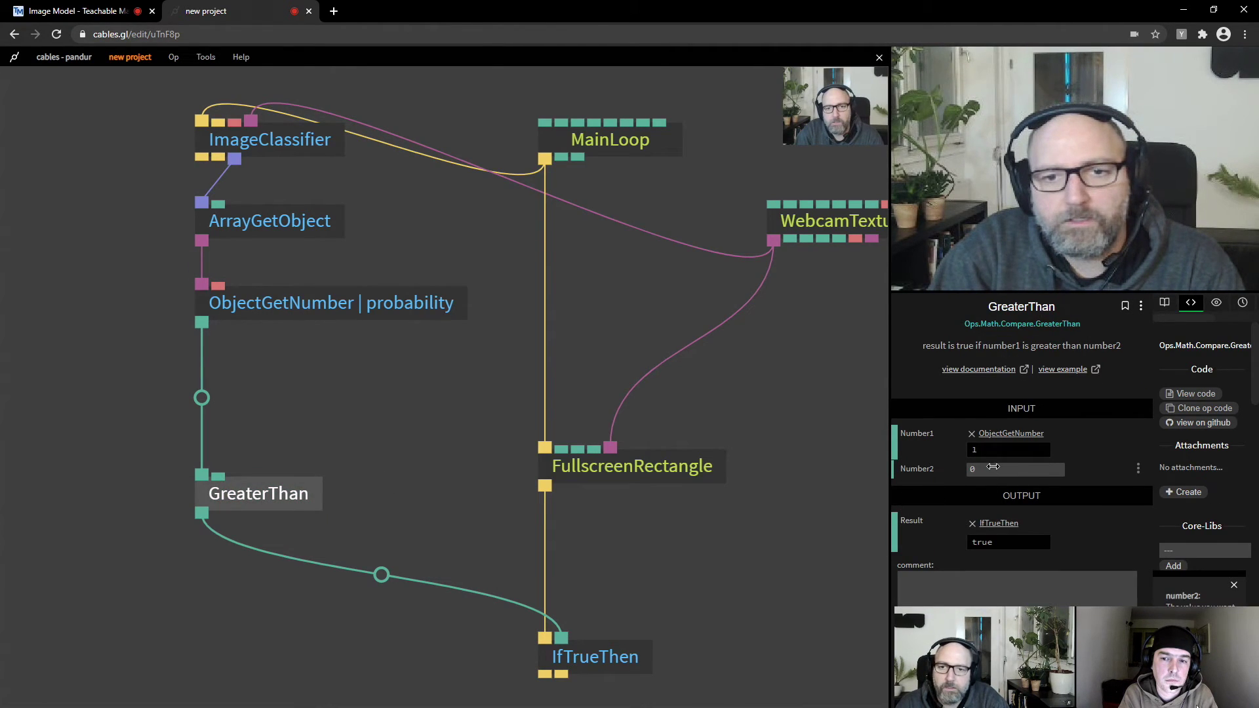
{"action": "type", "text": "0.5"}
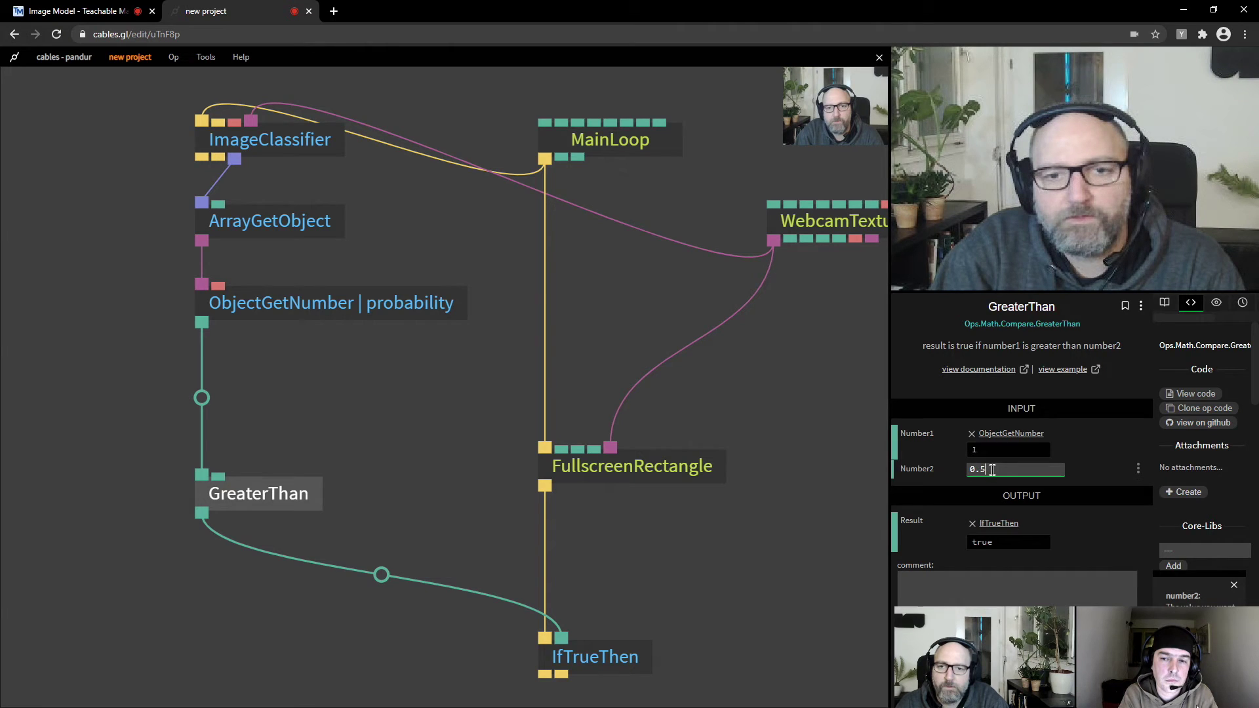
{"action": "scroll", "scroll_direction": "down", "scroll_amount": 3}
{"action": "type", "text": "W"}
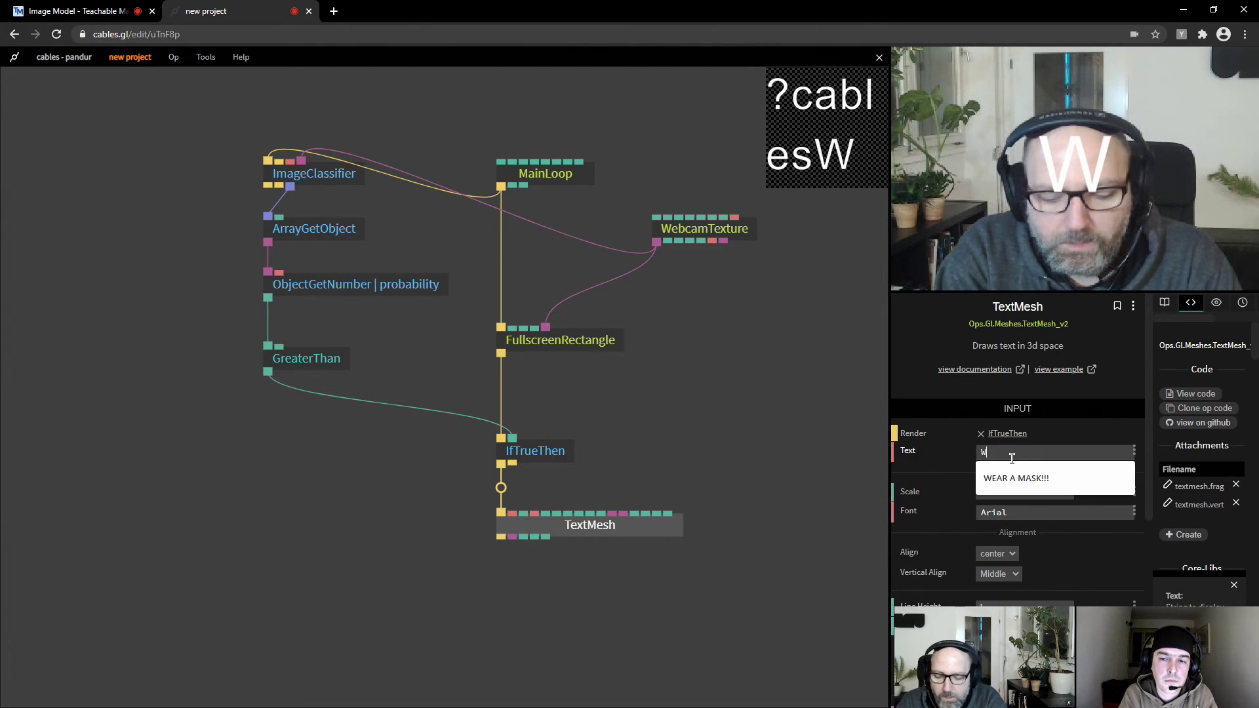
- Enter 'WEAR A MASK!!!' as the TextMesh op's text
{"action": "type", "text": "EAR A MASK"}
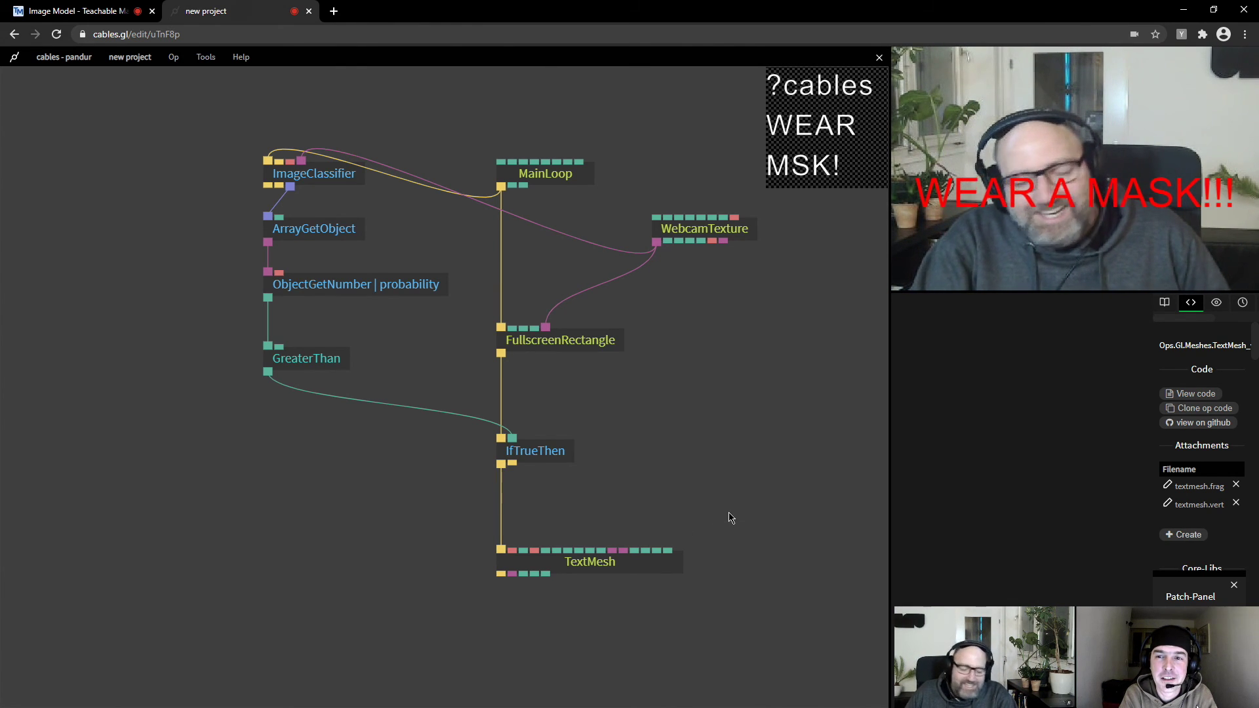
{"action": "mouse_move", "coordinate": [318, 190]}
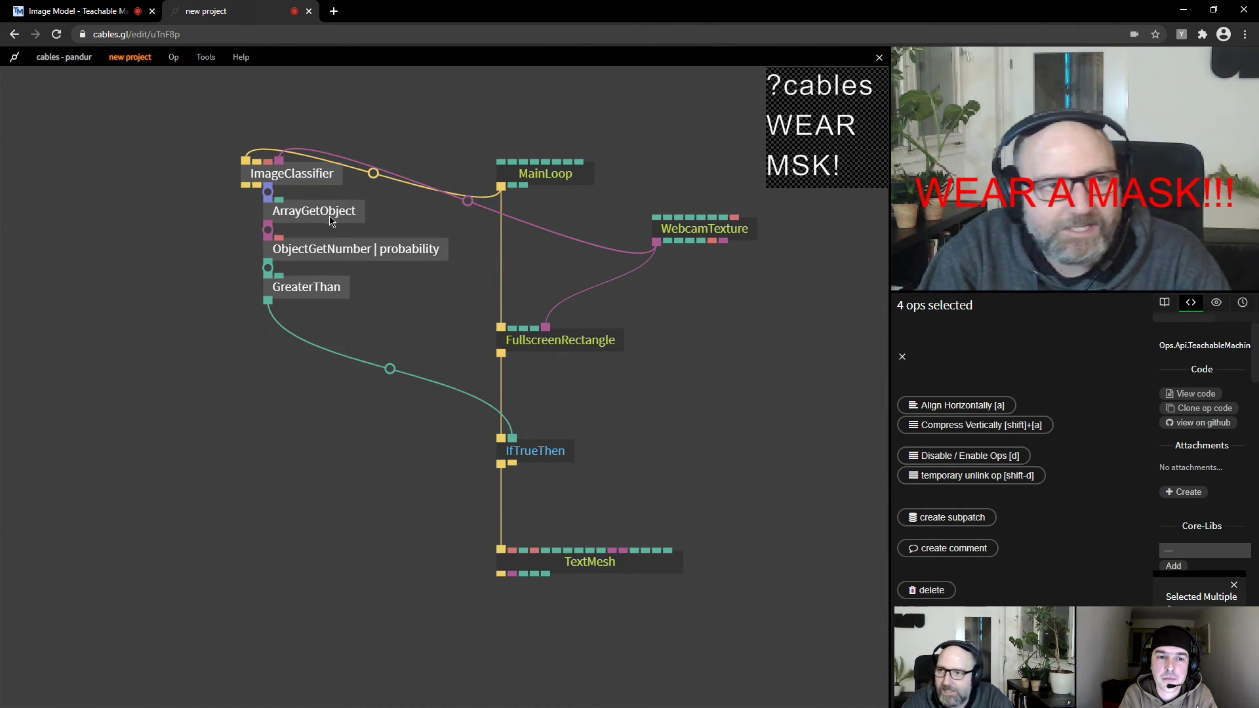
- Check that ObjectGetNumber reads a probability of about 0.93
{"action": "left_click", "coordinate": [354, 303]}
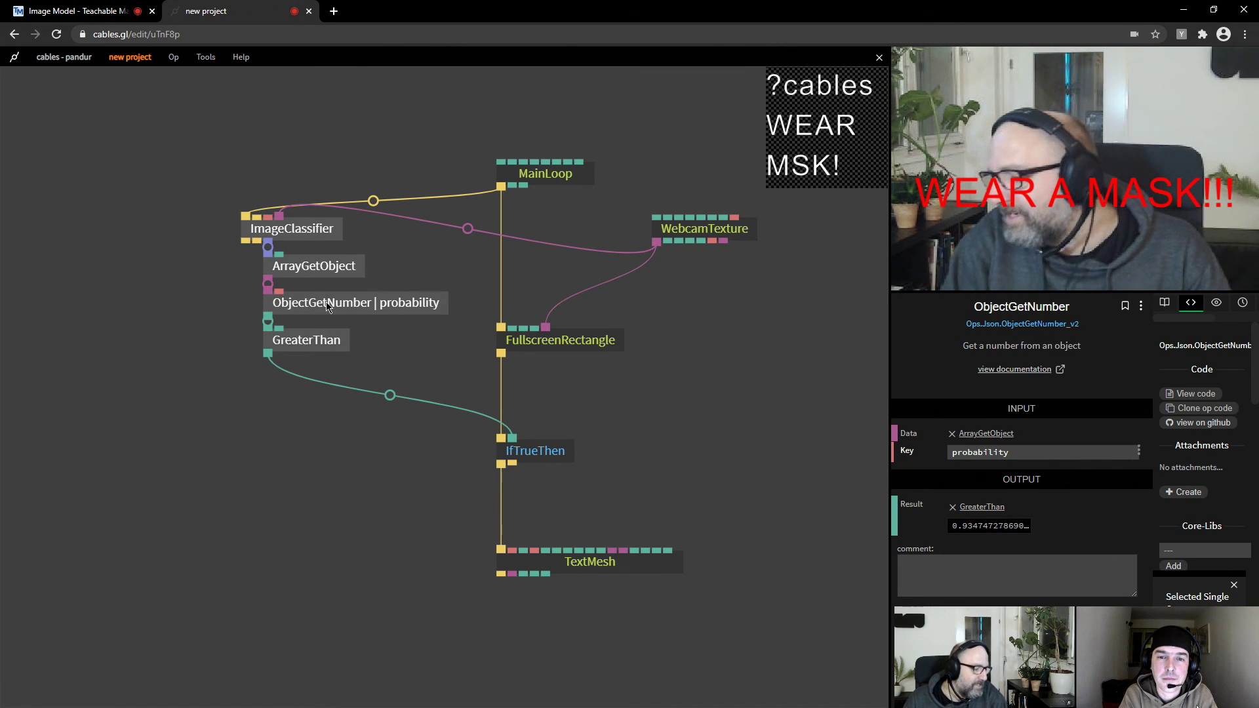